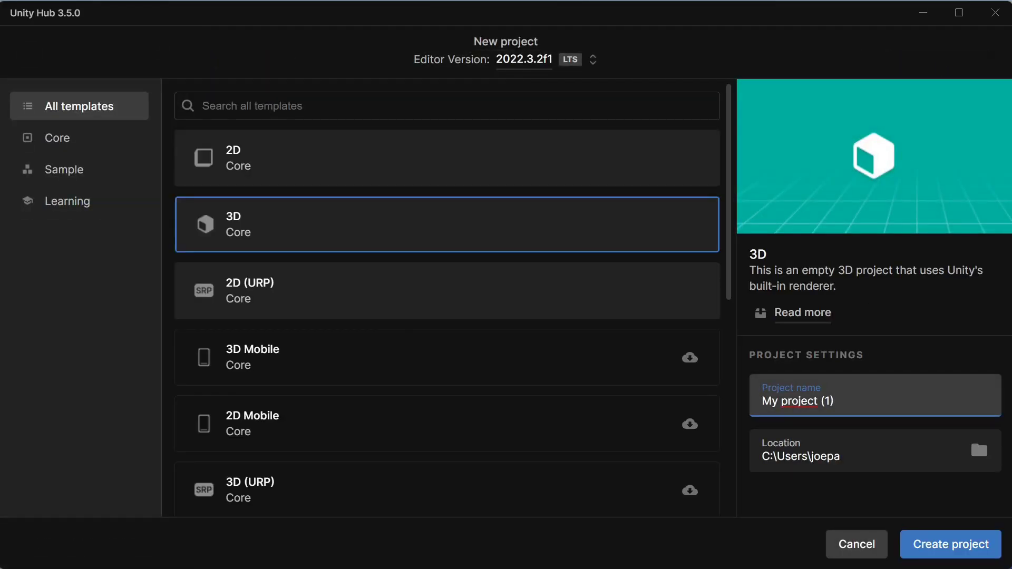
- Enter 'MPFB import demo' as the new 3D project's name
text(MPFB import demo)
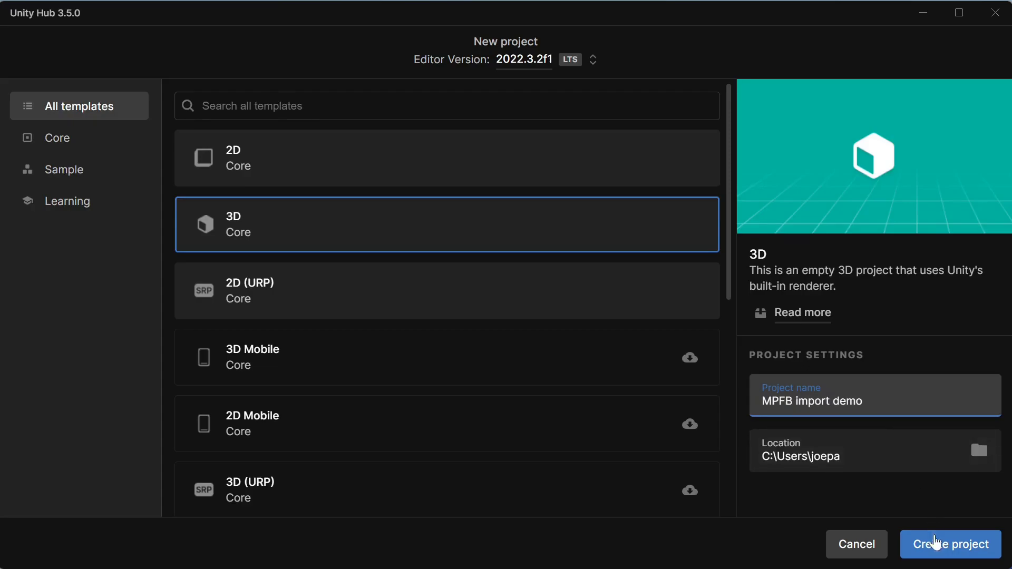
- Create the 'MPFB import demo' 3D project, then move to Blender's MPFB scene
click(950, 544)
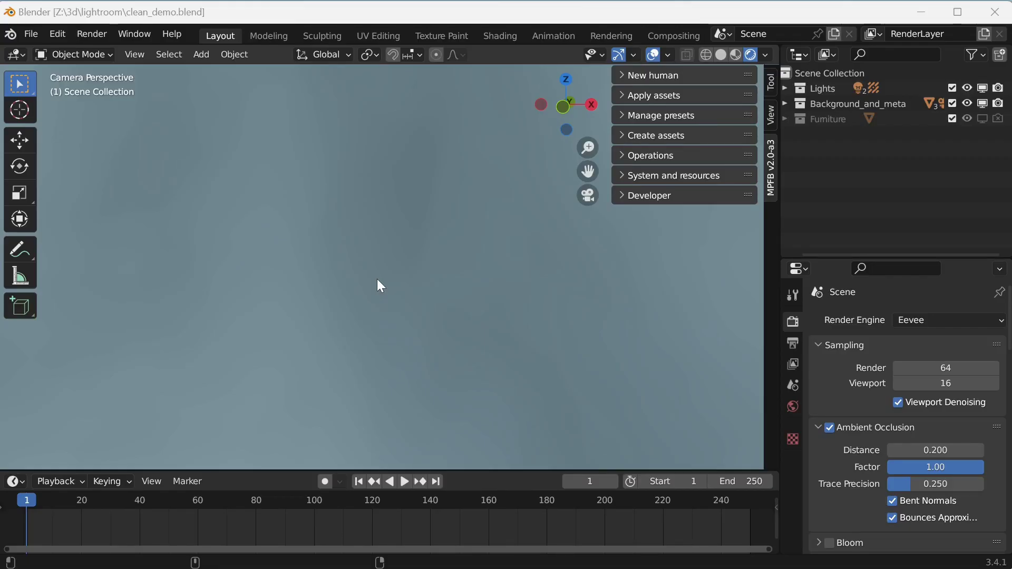
- Set MPFB Library Settings skin to MakeSkin, disabling material instances and procedural eyes
click(655, 95)
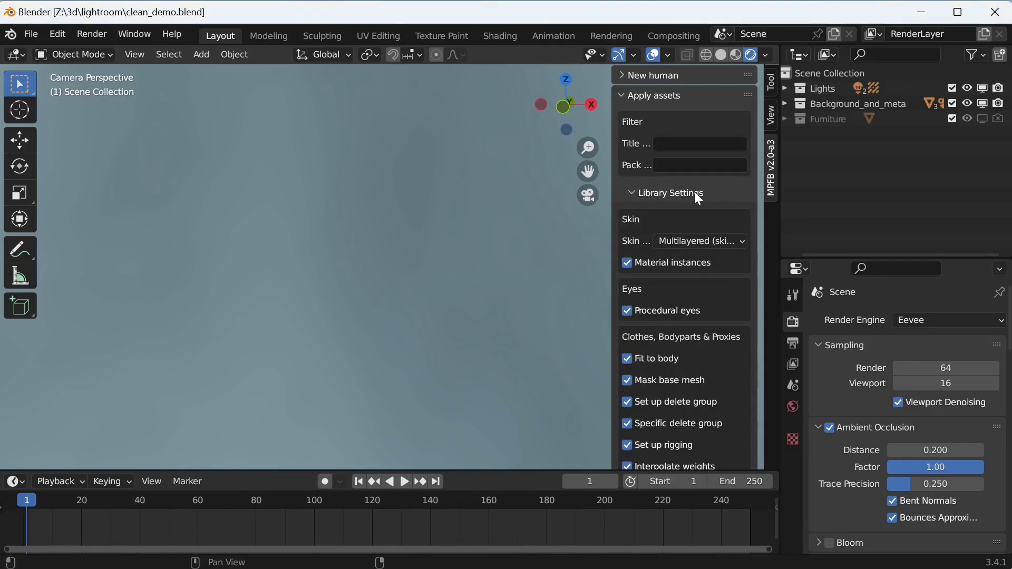
mouse_move(694, 241)
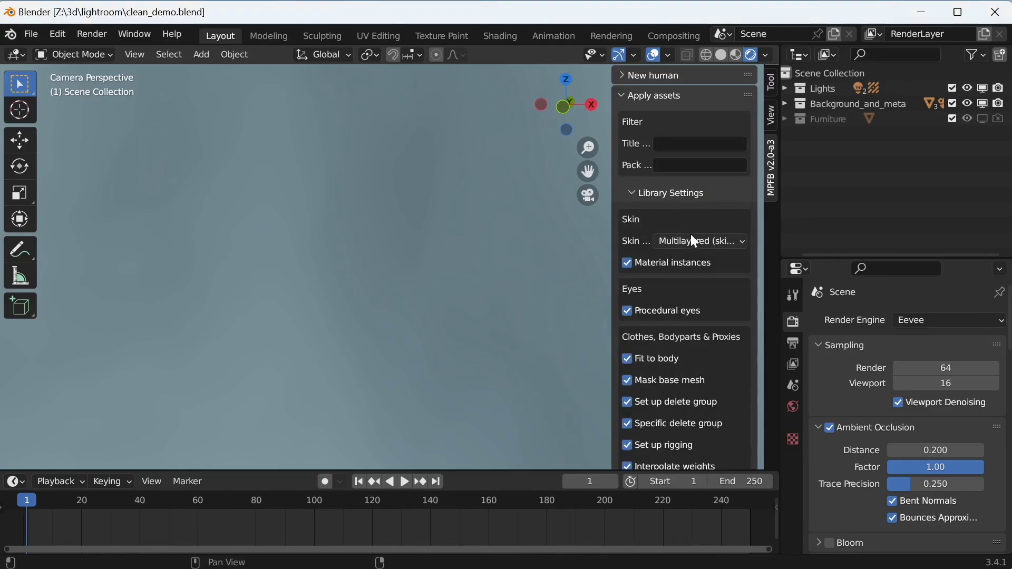
click(698, 241)
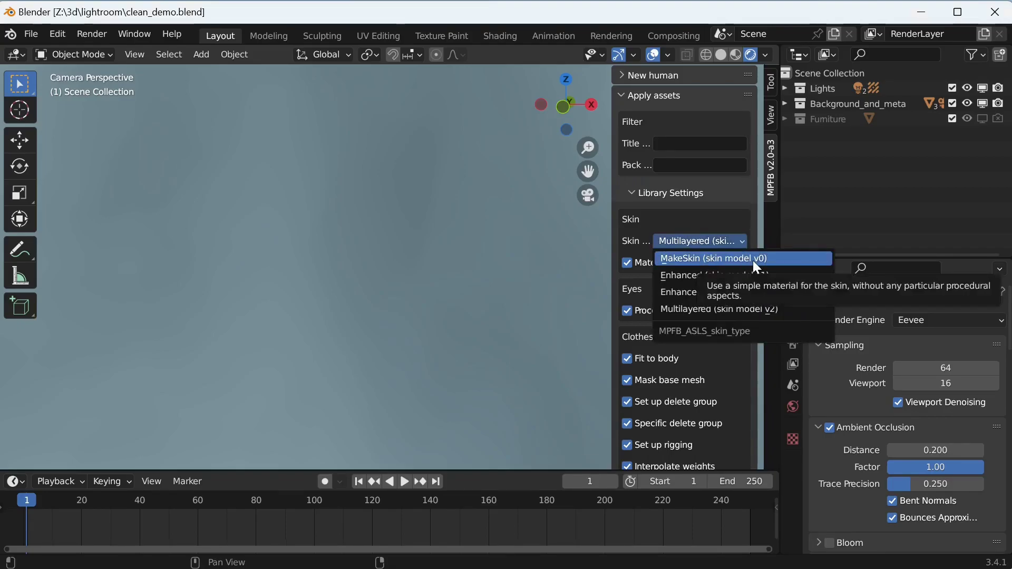
click(710, 258)
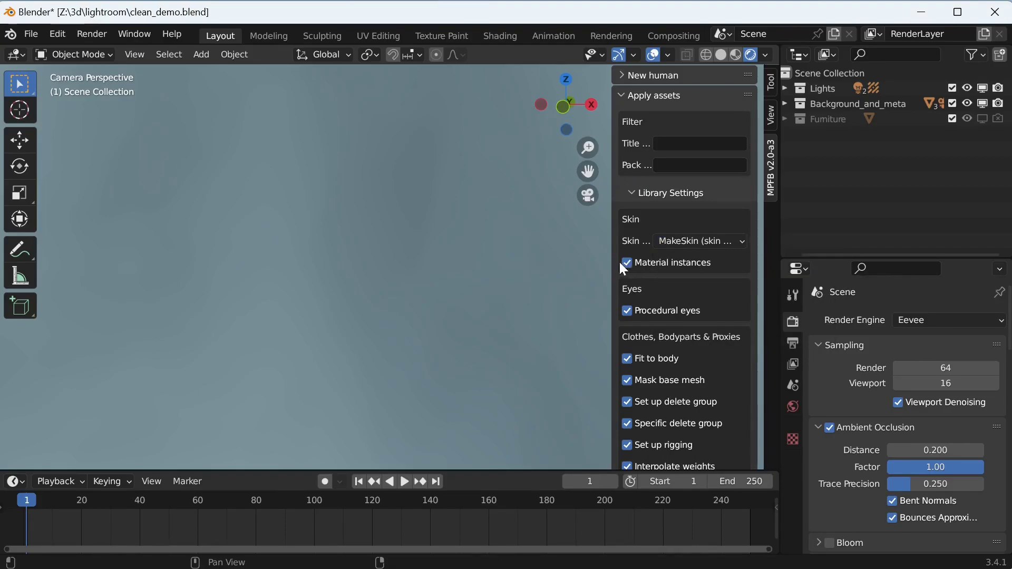
click(626, 262)
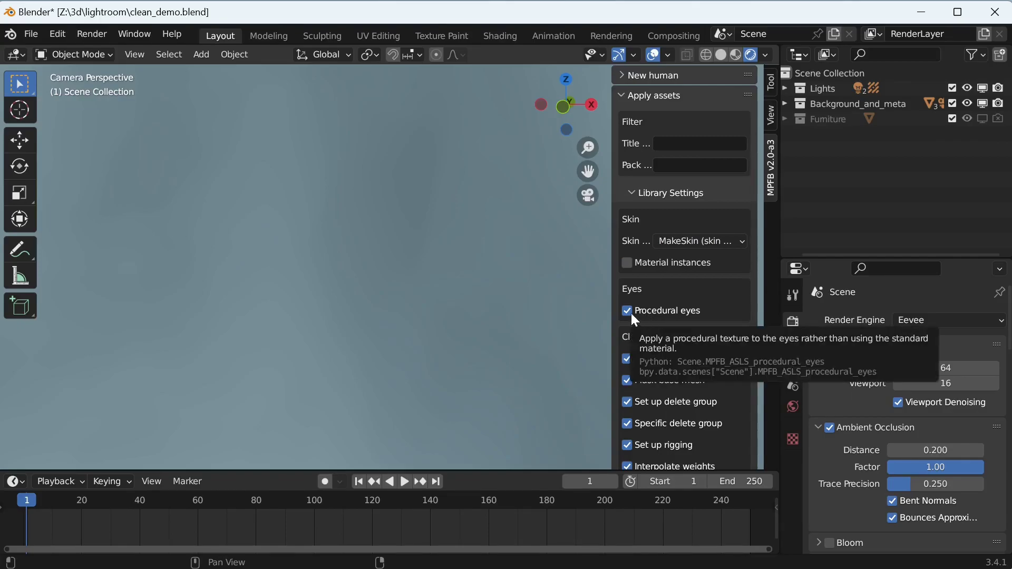
click(626, 310)
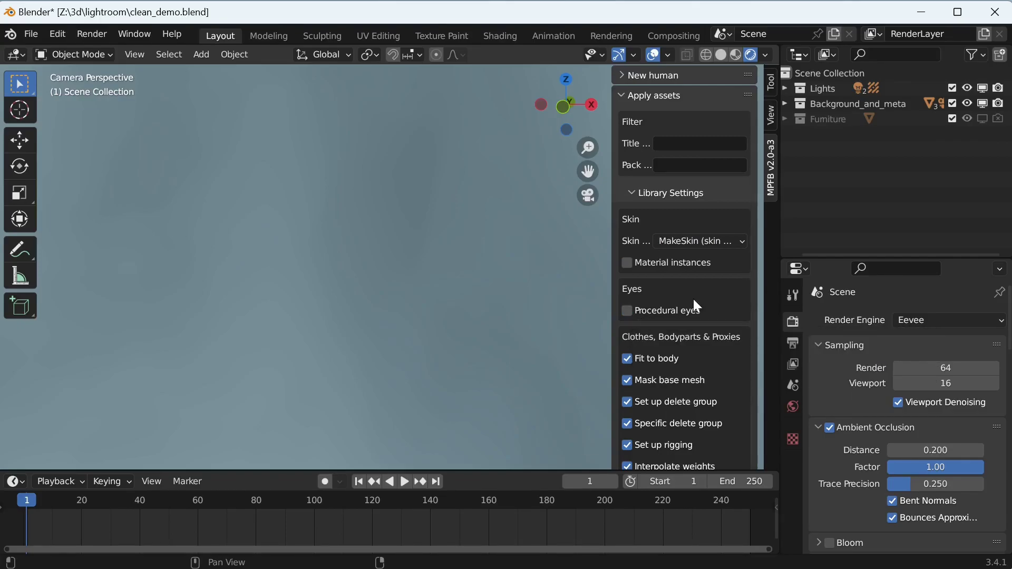
mouse_move(361, 279)
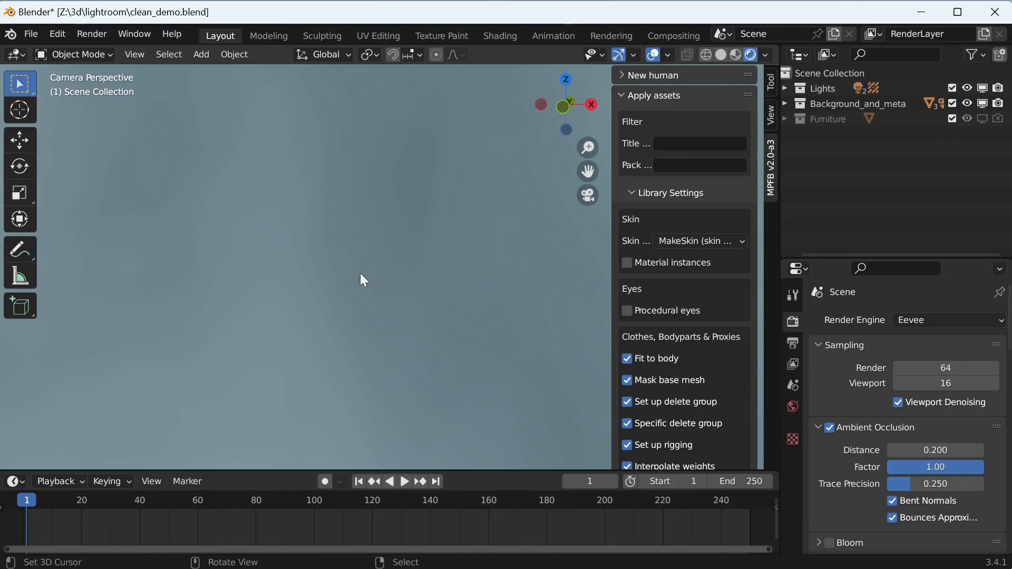
click(622, 95)
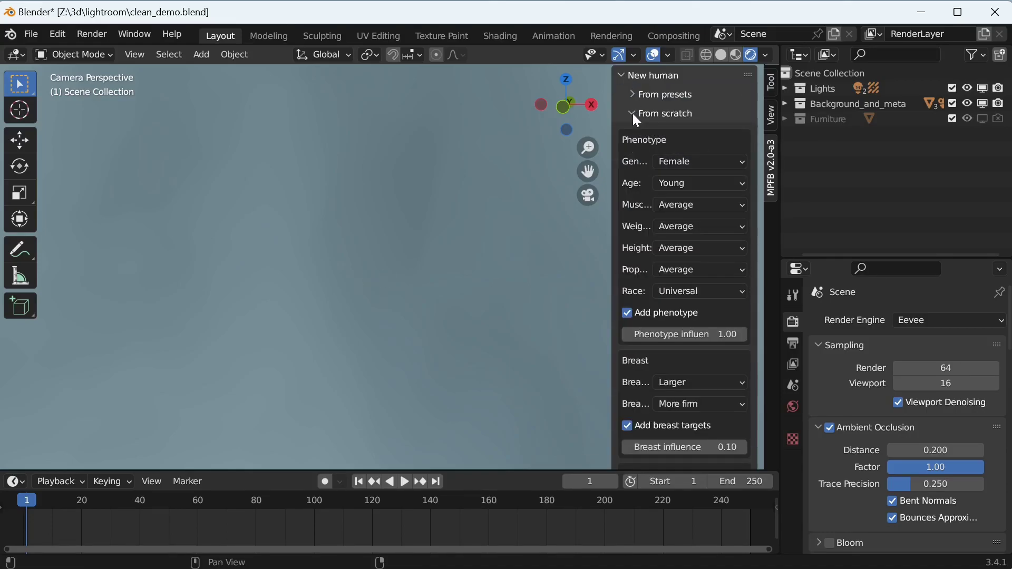
- Create a human from scratch and add the Game engine standard rig (Human.rig)
scroll(down, 3)
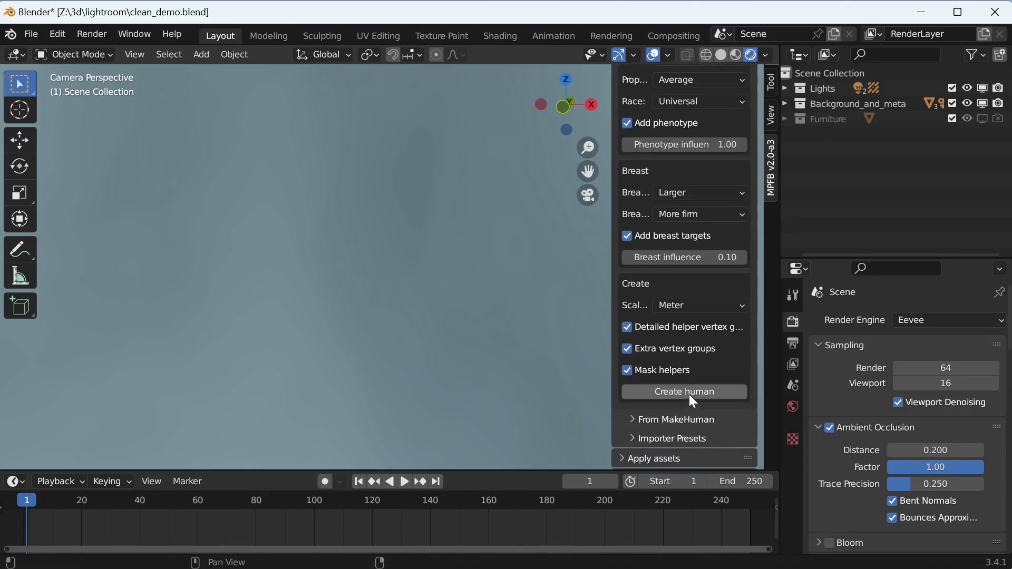
click(683, 391)
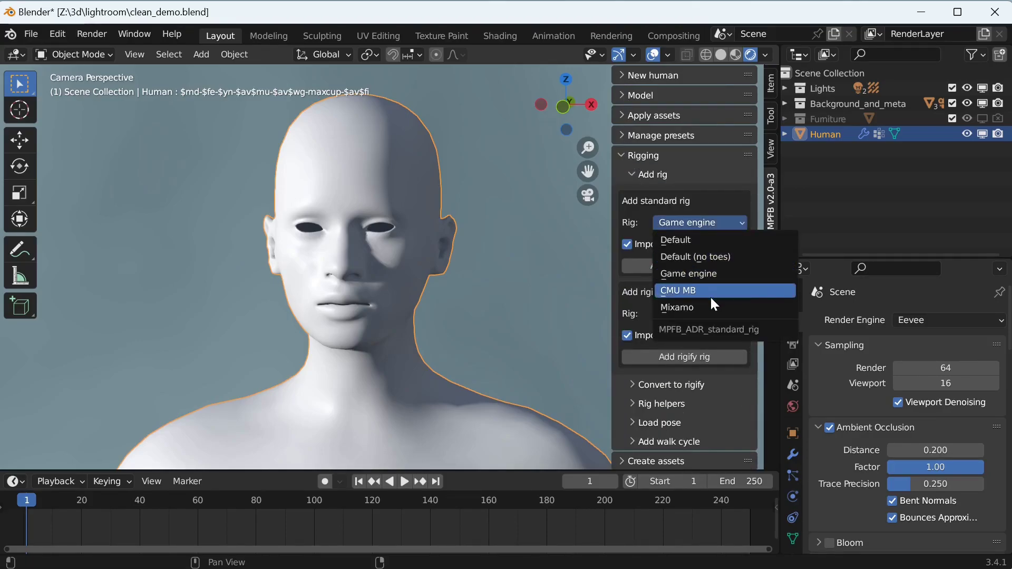
mouse_move(735, 278)
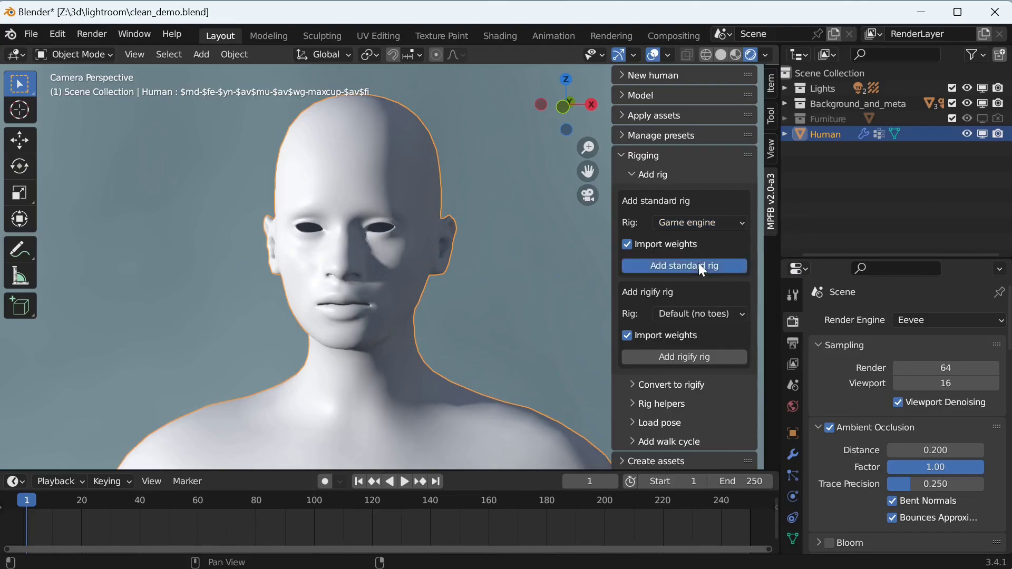
click(682, 265)
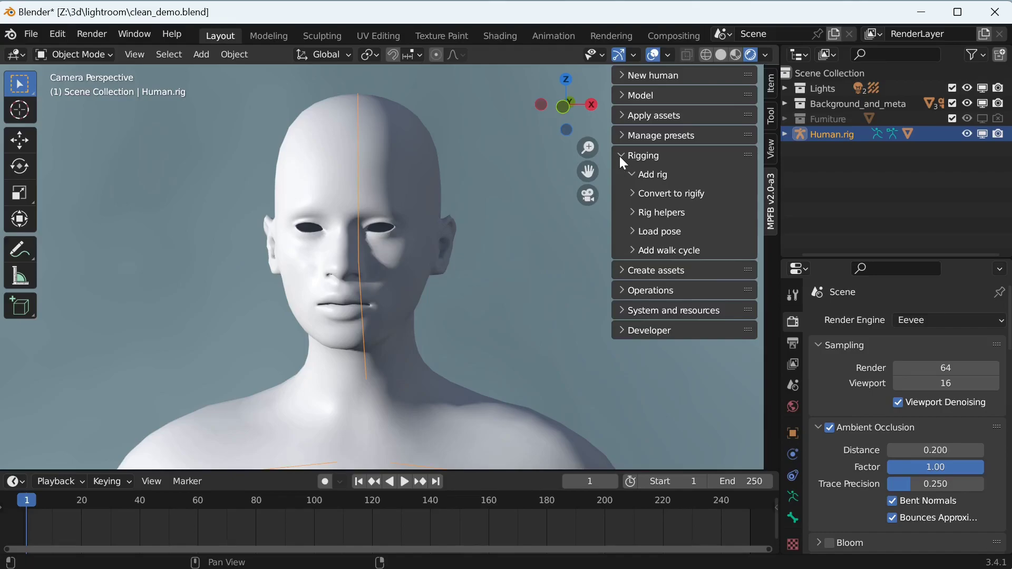
- Load low-poly eyes, eyebrows, Female casualsuit01, Middleage Asian skin and Short02 hair
click(653, 115)
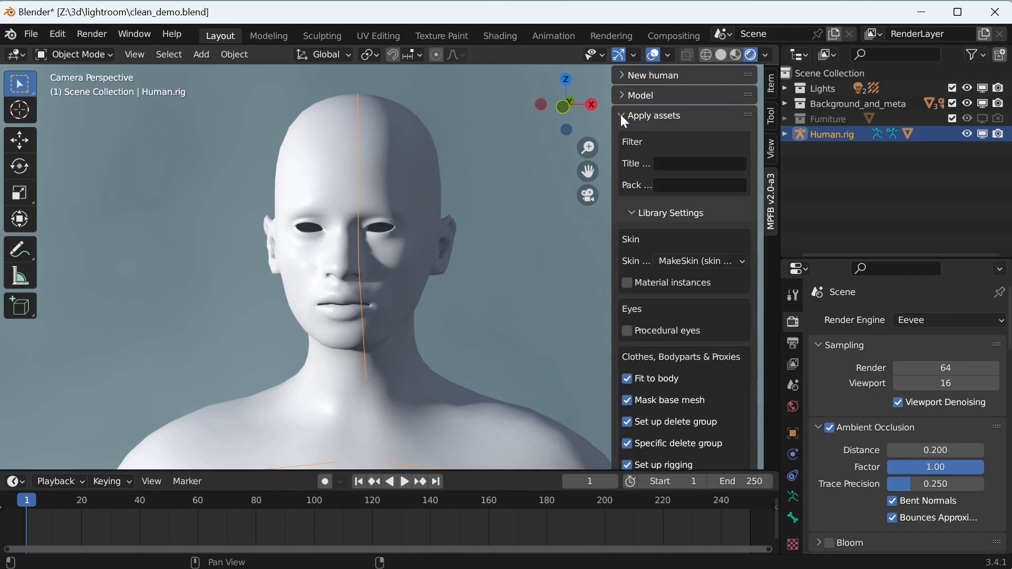
mouse_move(636, 201)
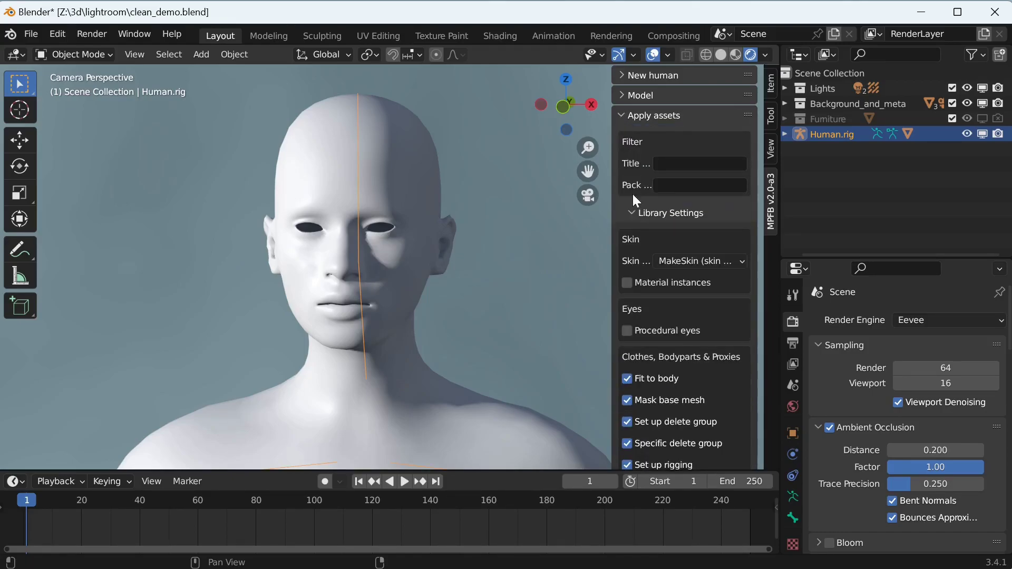
click(669, 213)
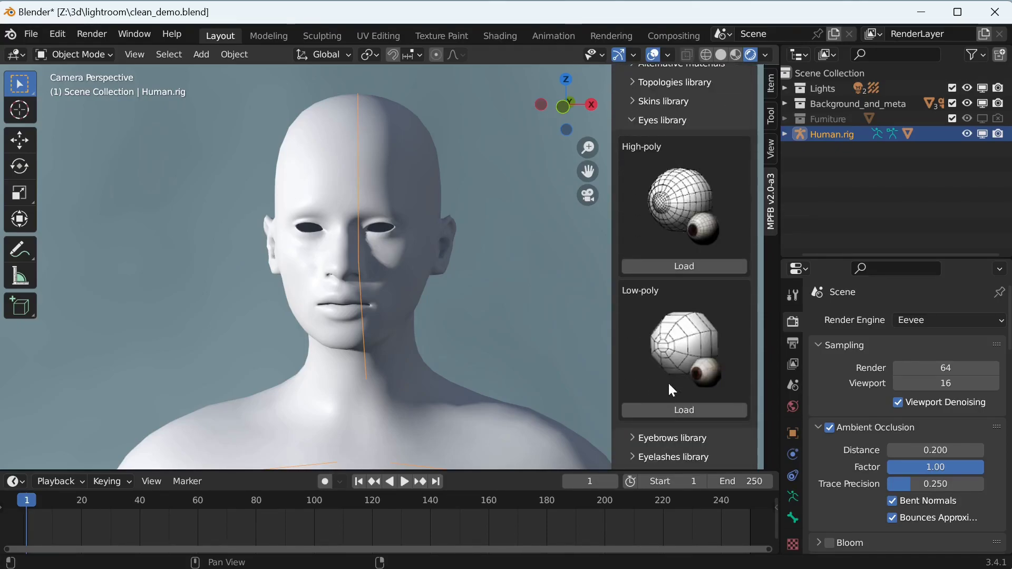
mouse_move(683, 410)
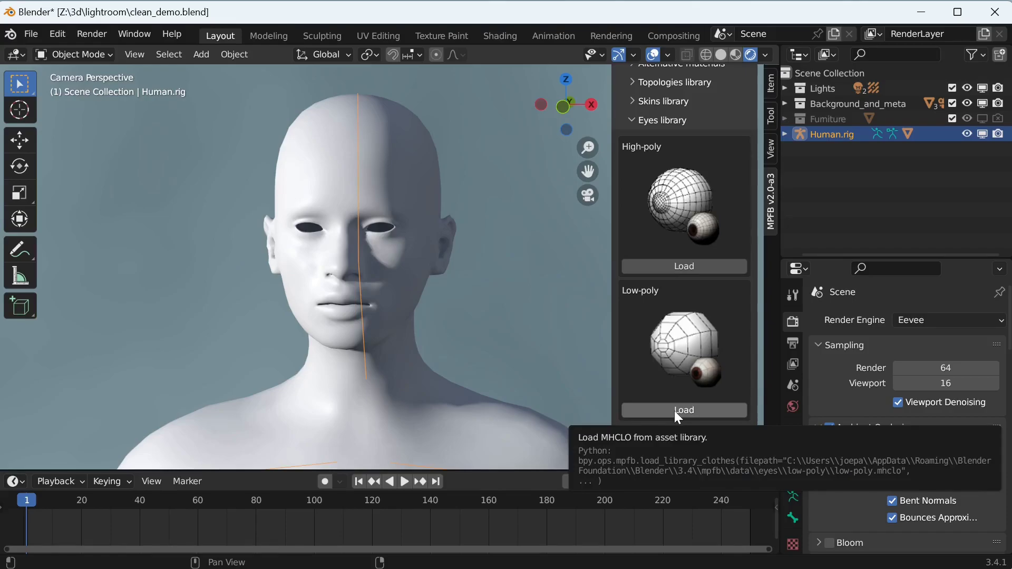
click(683, 410)
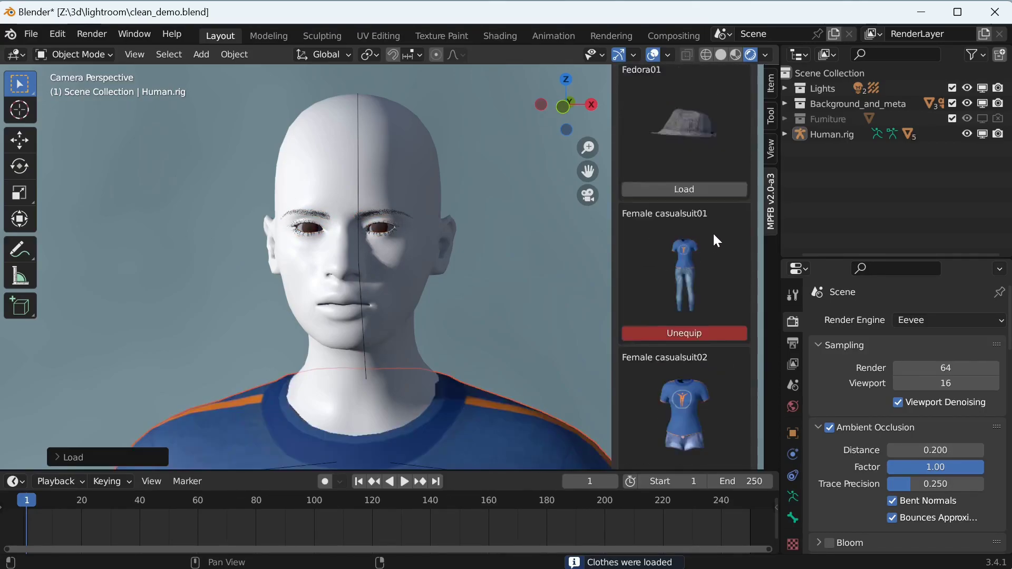
scroll(down, 3)
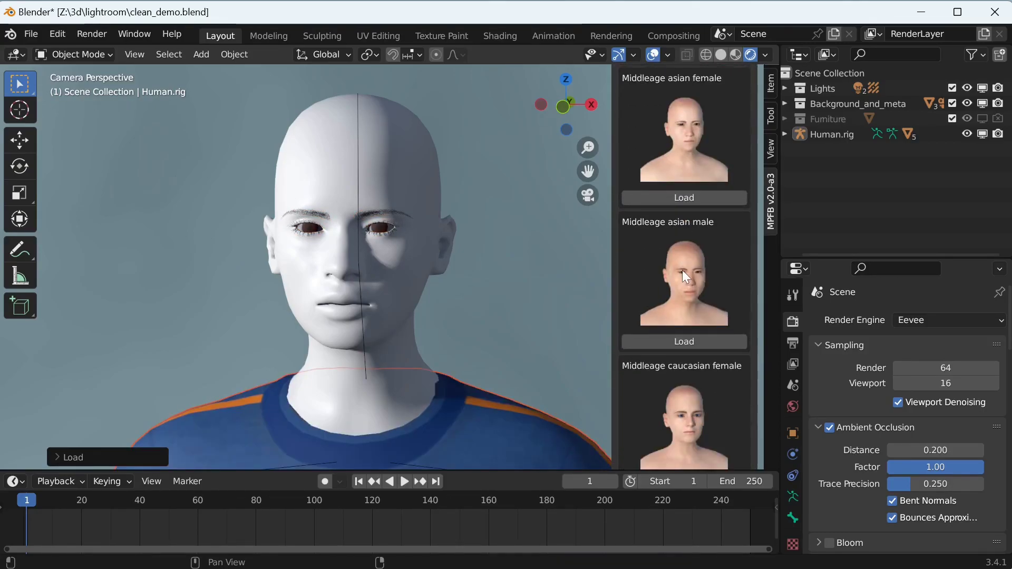
click(683, 342)
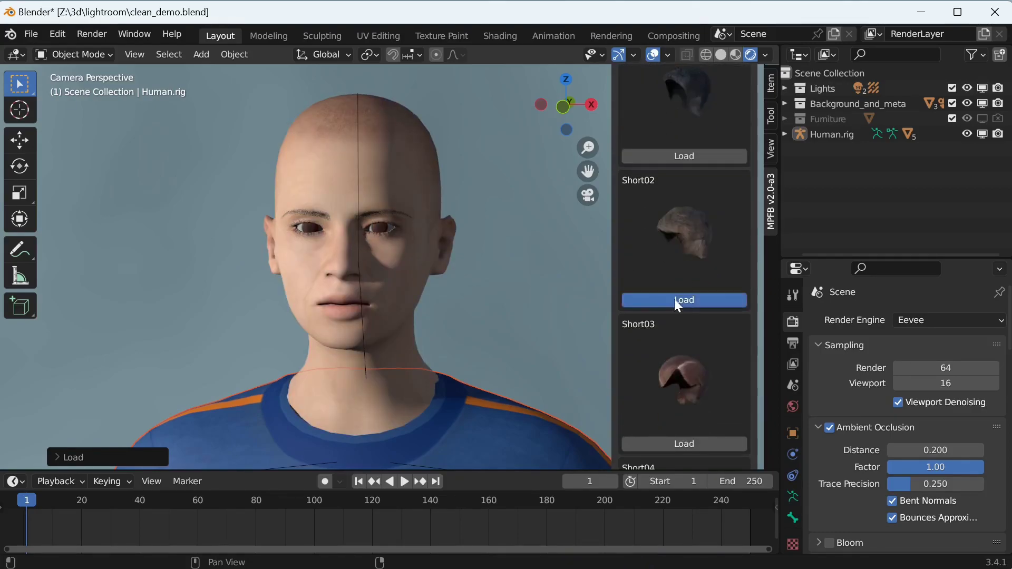
click(683, 300)
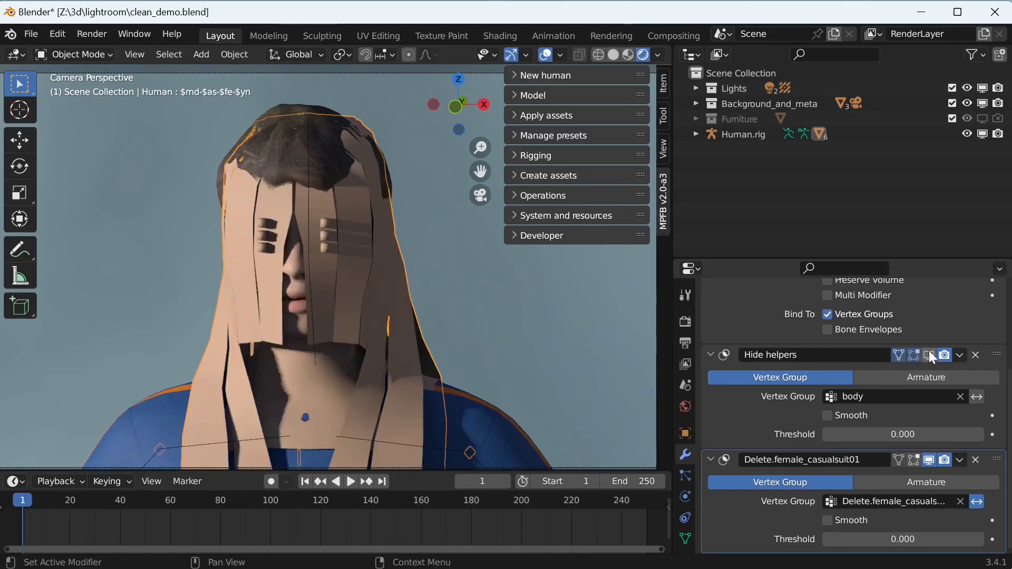
- Hide helpers, then use Operations > Basemesh to delete helpers and bake shape keys
click(928, 354)
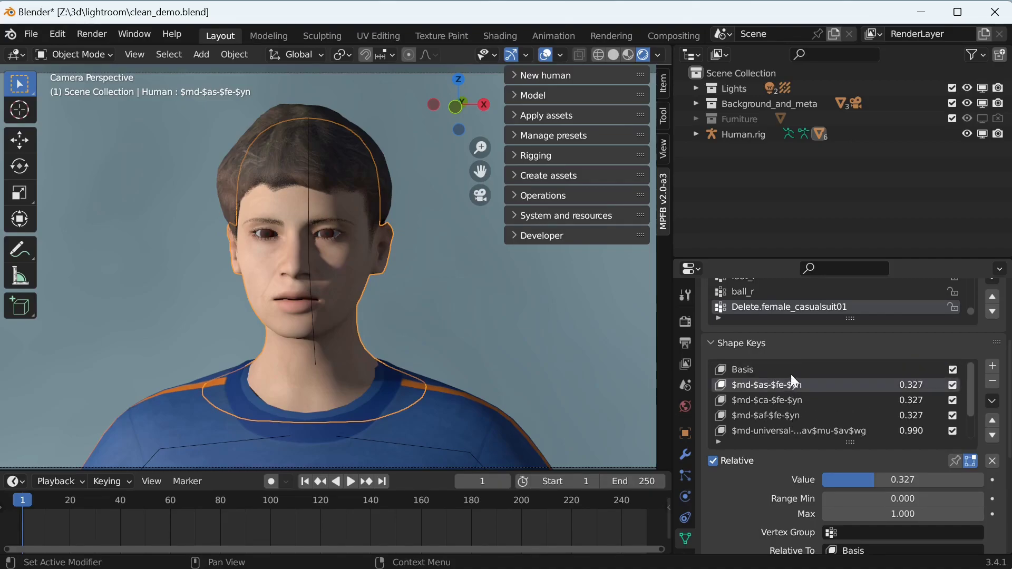
mouse_move(793, 370)
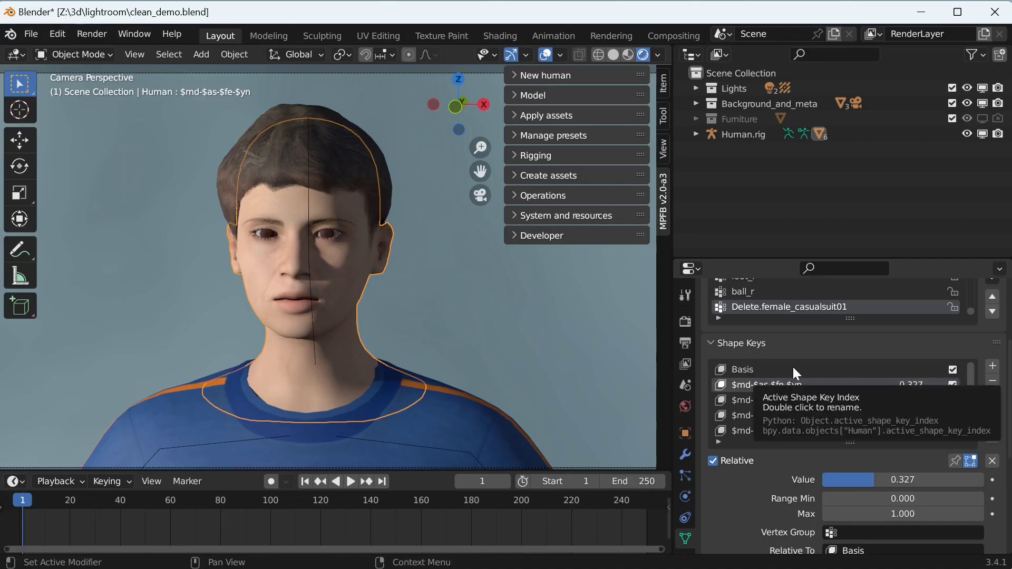
click(542, 196)
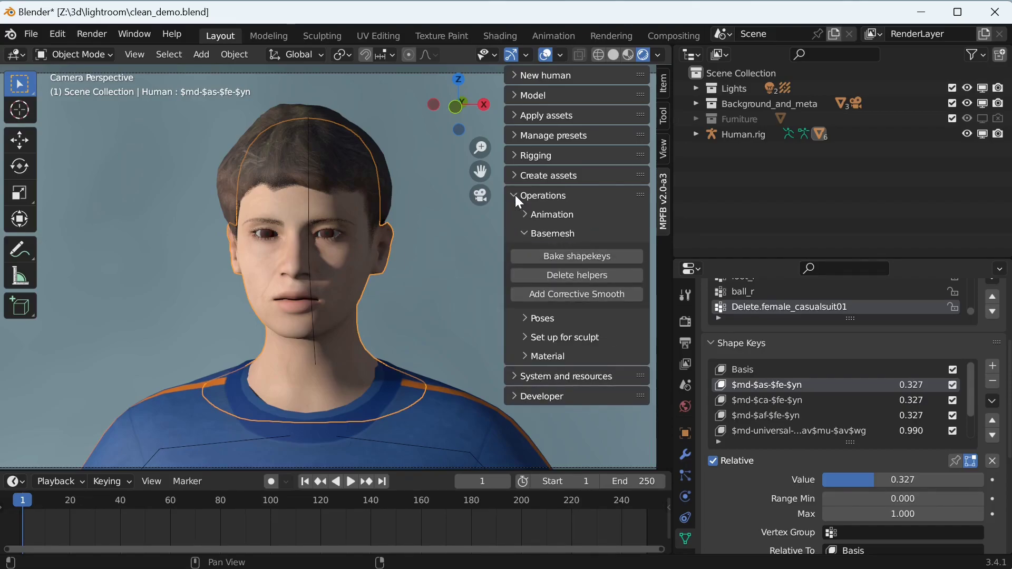
mouse_move(576, 275)
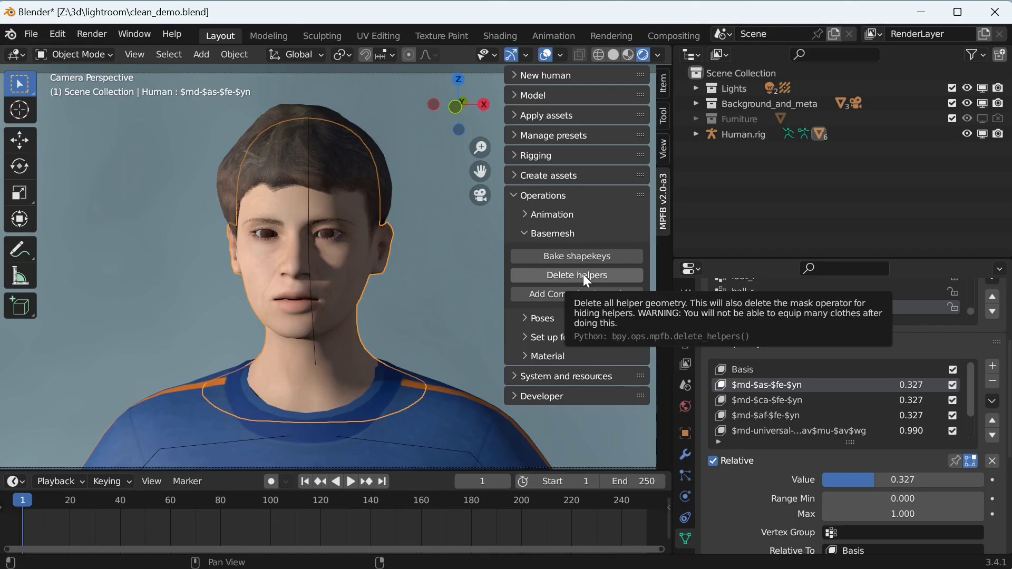
click(576, 275)
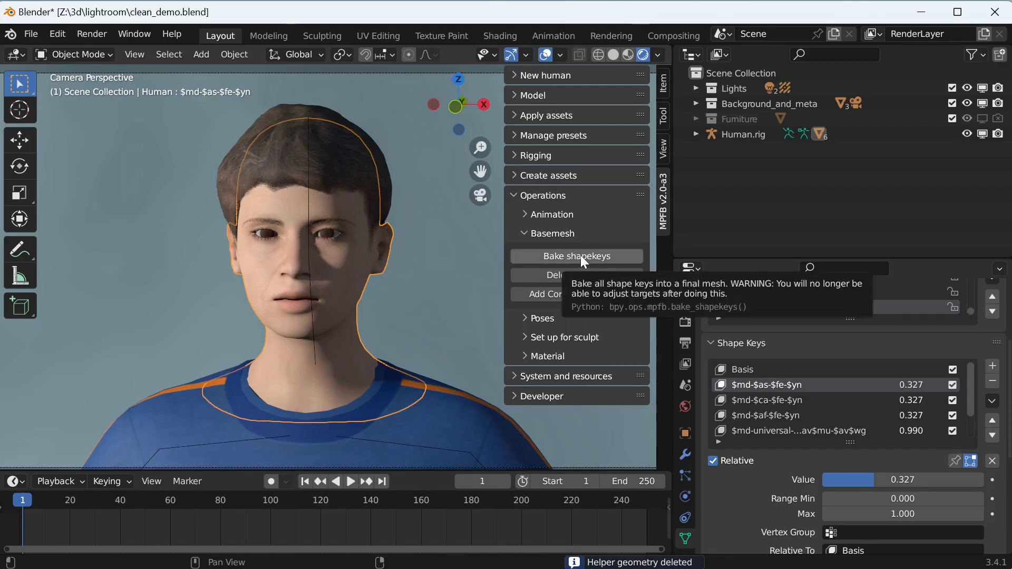
click(576, 255)
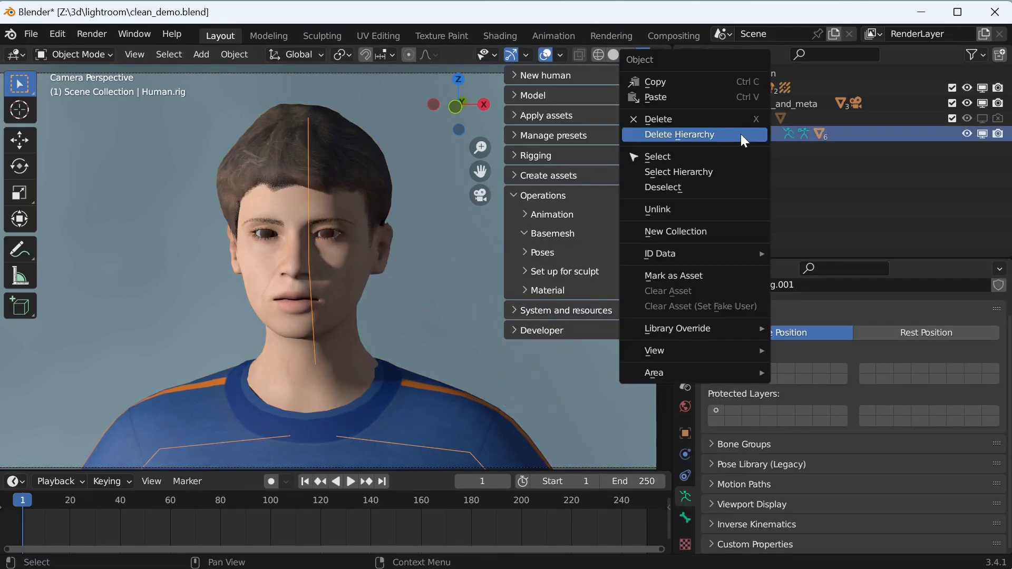
mouse_move(677, 172)
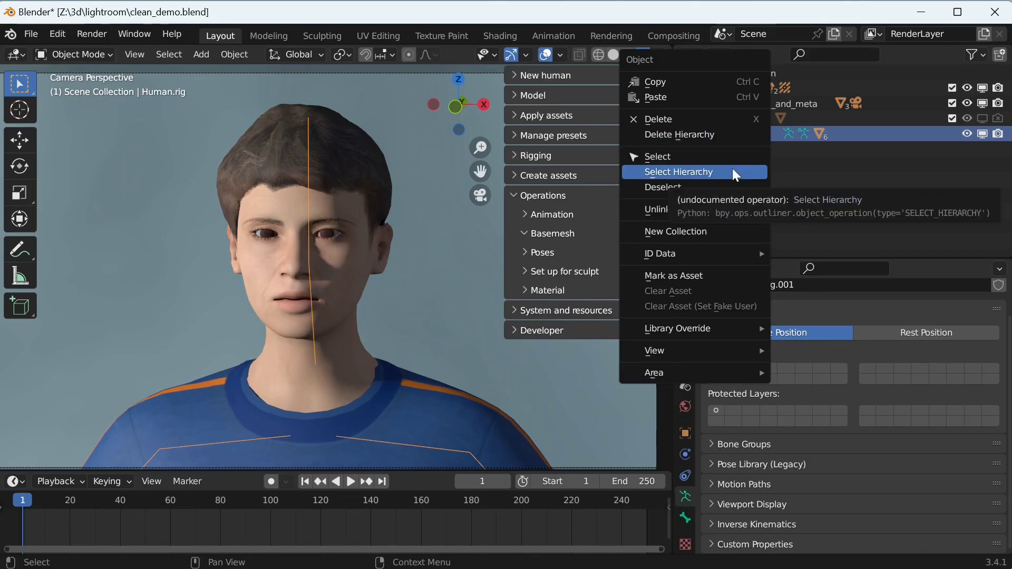
- Select Human.rig with its whole hierarchy and begin an FBX export
click(678, 172)
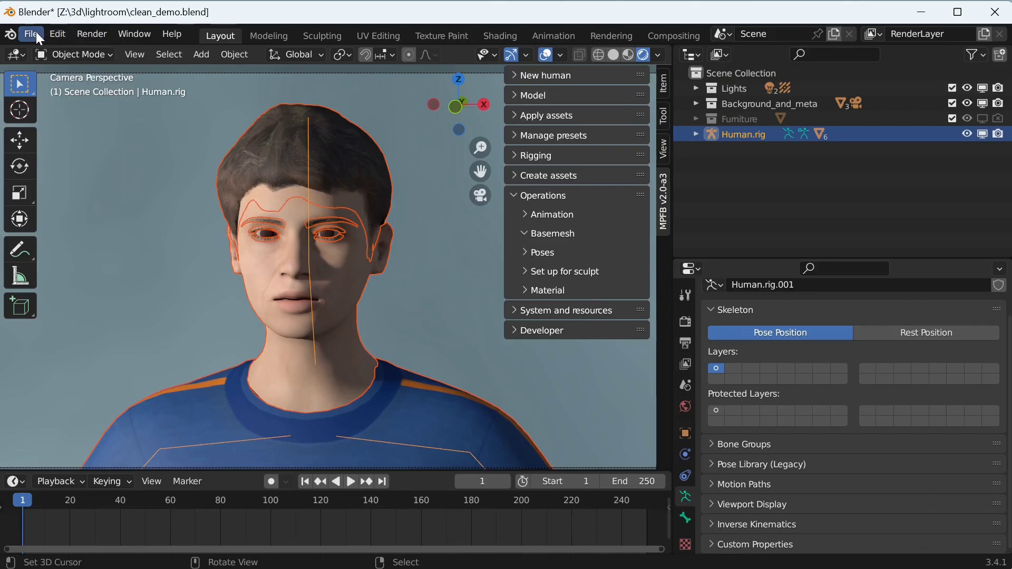
click(30, 33)
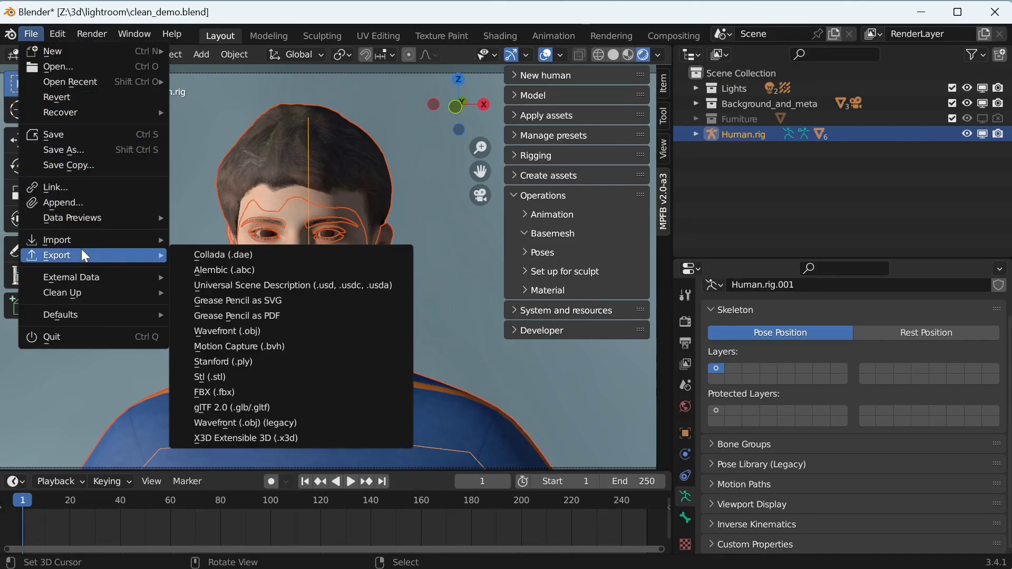
mouse_move(213, 391)
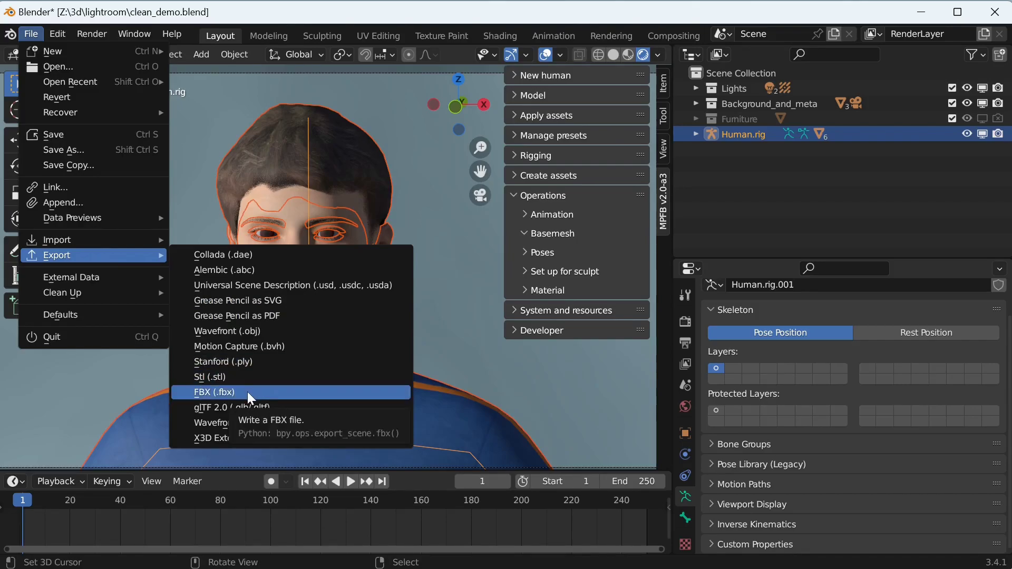
click(213, 392)
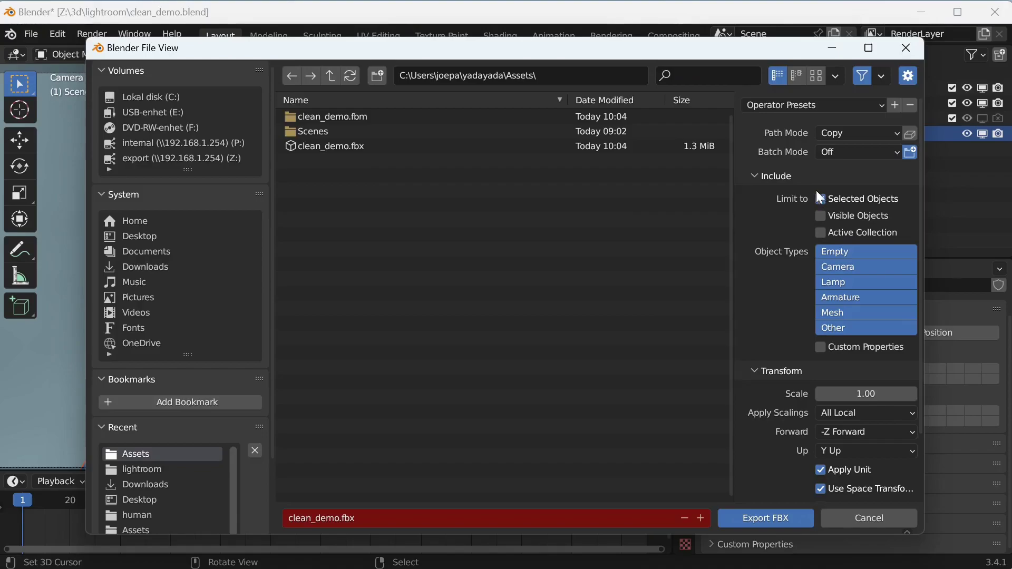
- Limit the FBX export to selected objects with Path Mode set to Copy
click(821, 199)
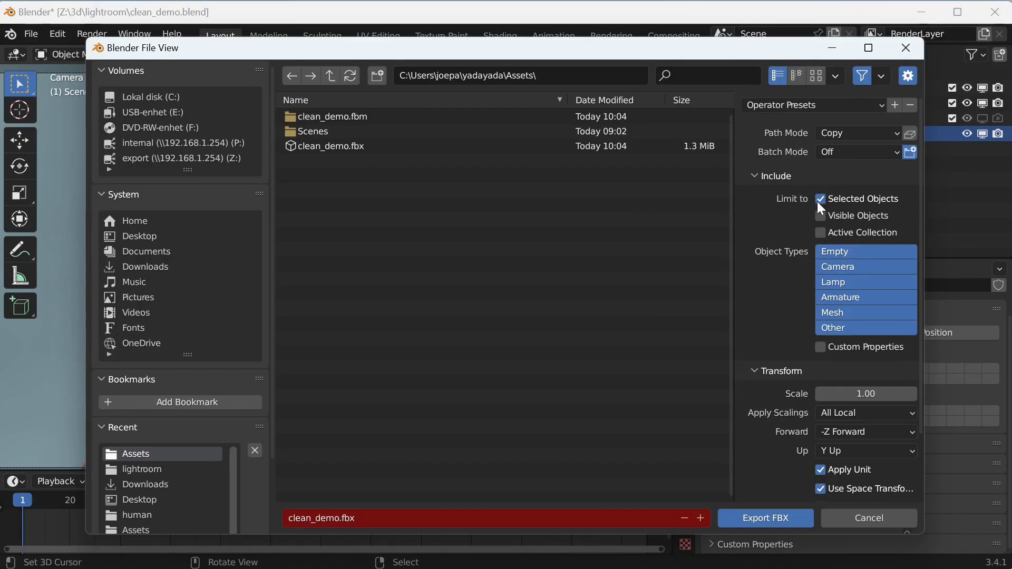
click(858, 133)
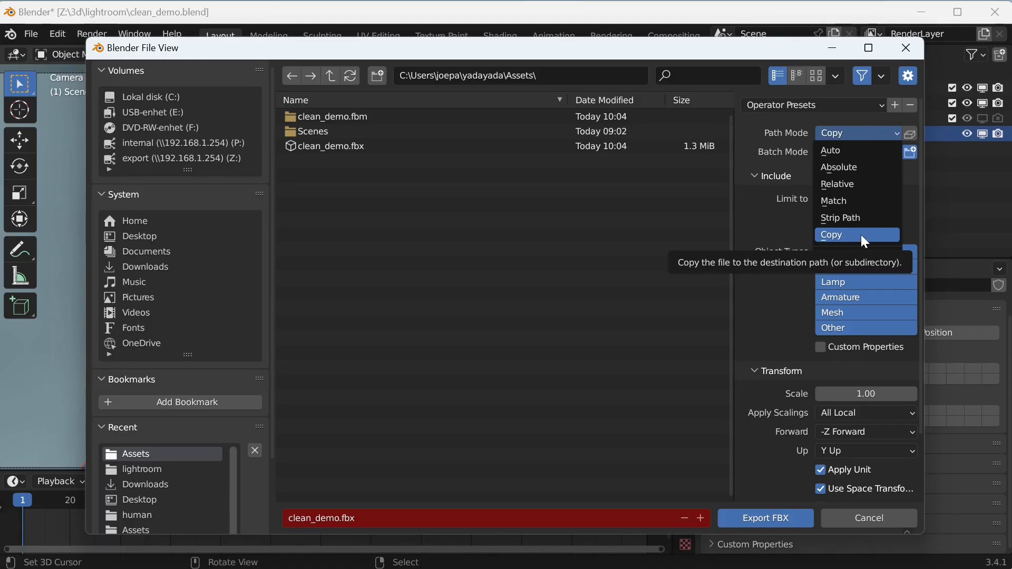
click(832, 234)
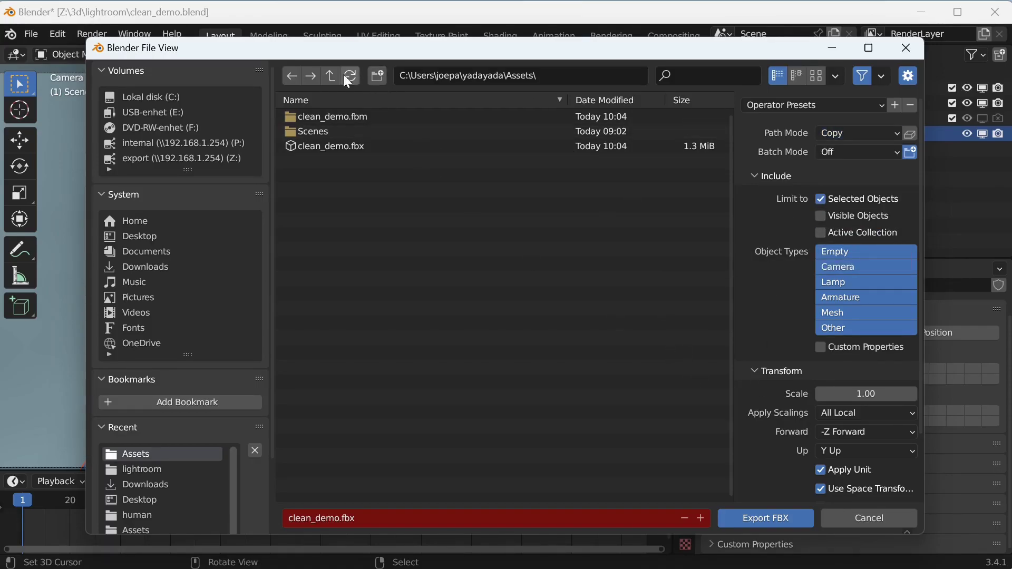
- Target the export at Home > MPFB import demo > Assets
click(135, 220)
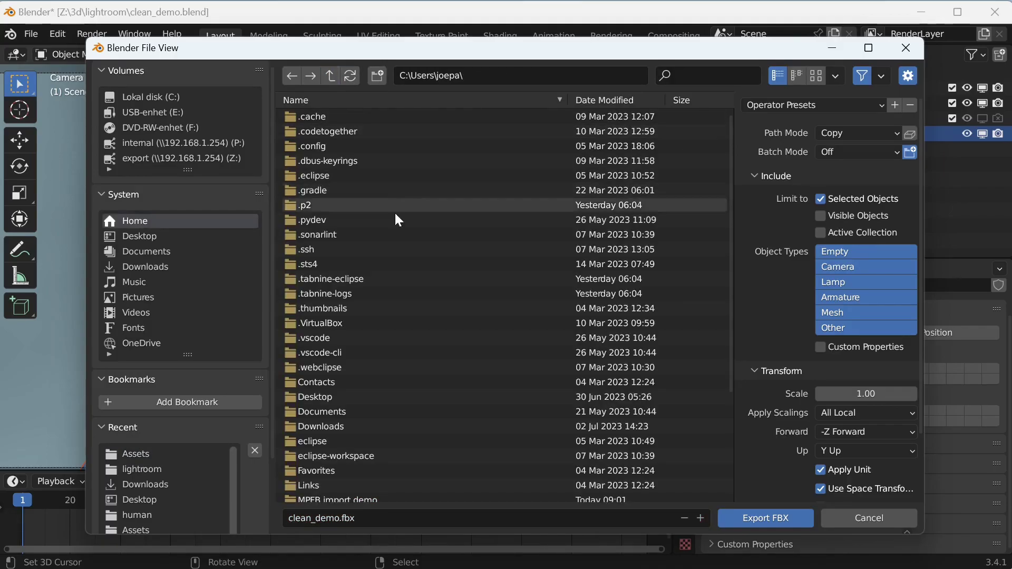
scroll(down, 3)
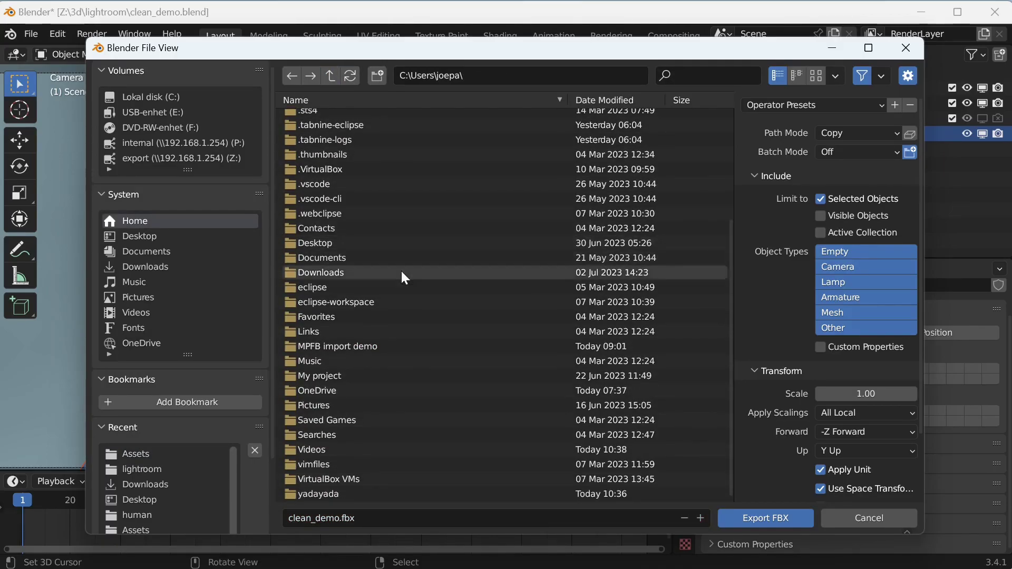
double_click(339, 346)
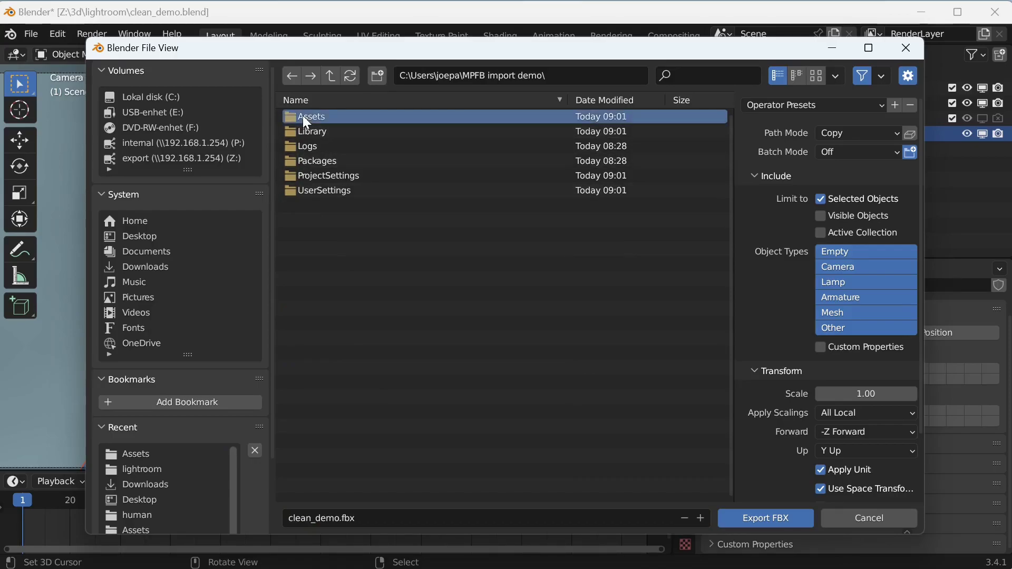
double_click(312, 116)
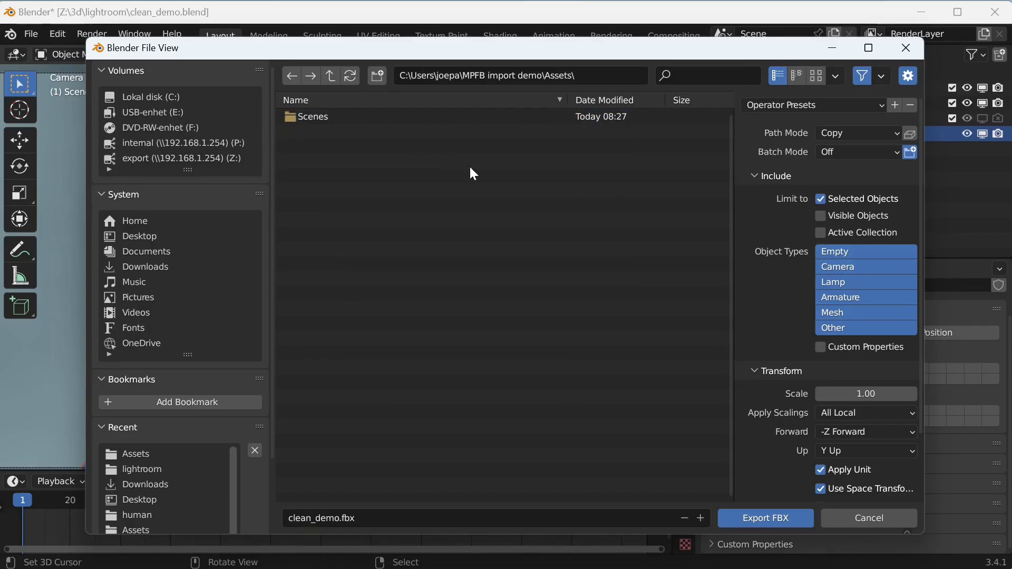
mouse_move(747, 505)
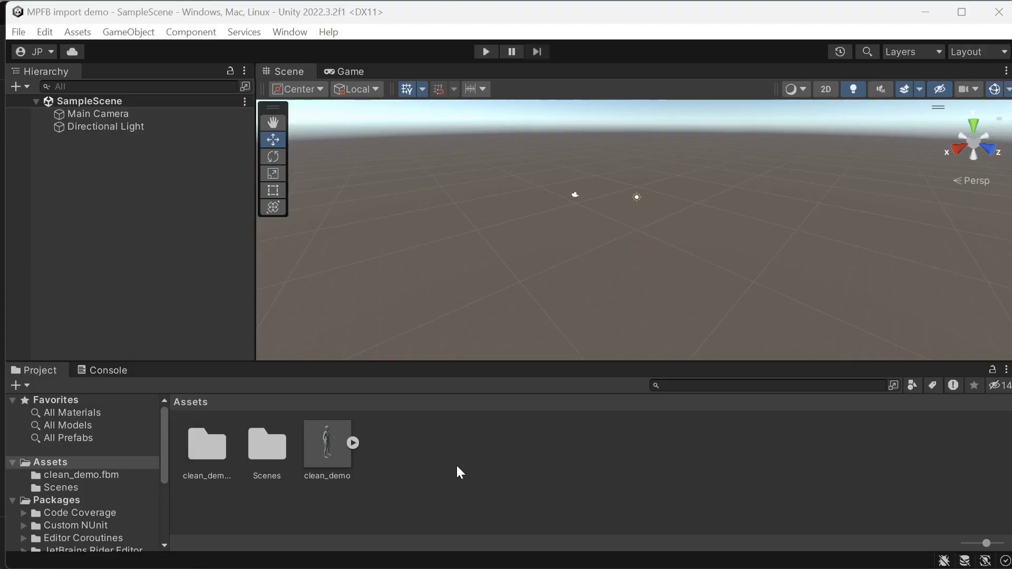
- Expand clean_demo in the Project window and select it to show import settings
click(353, 443)
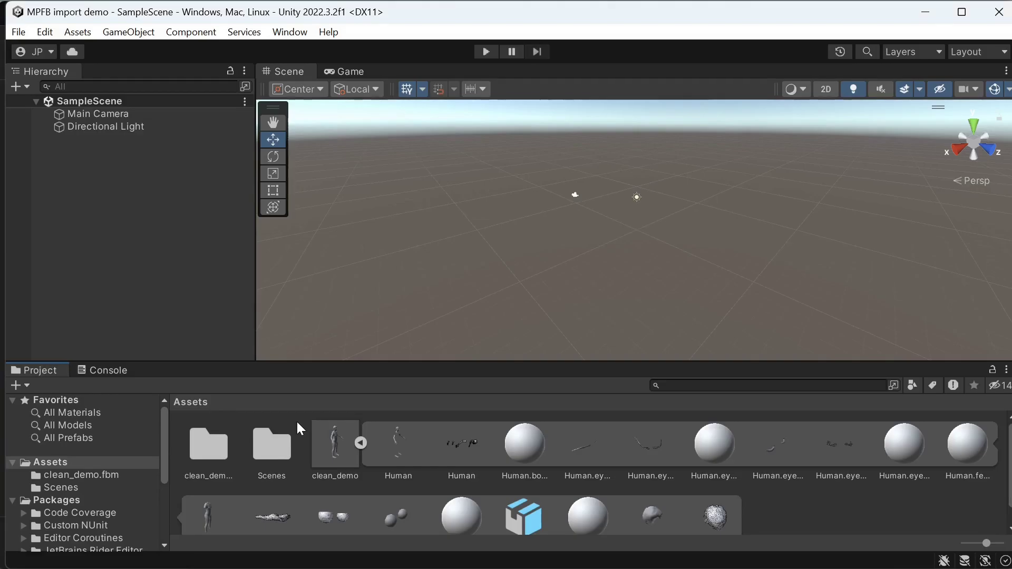
click(334, 445)
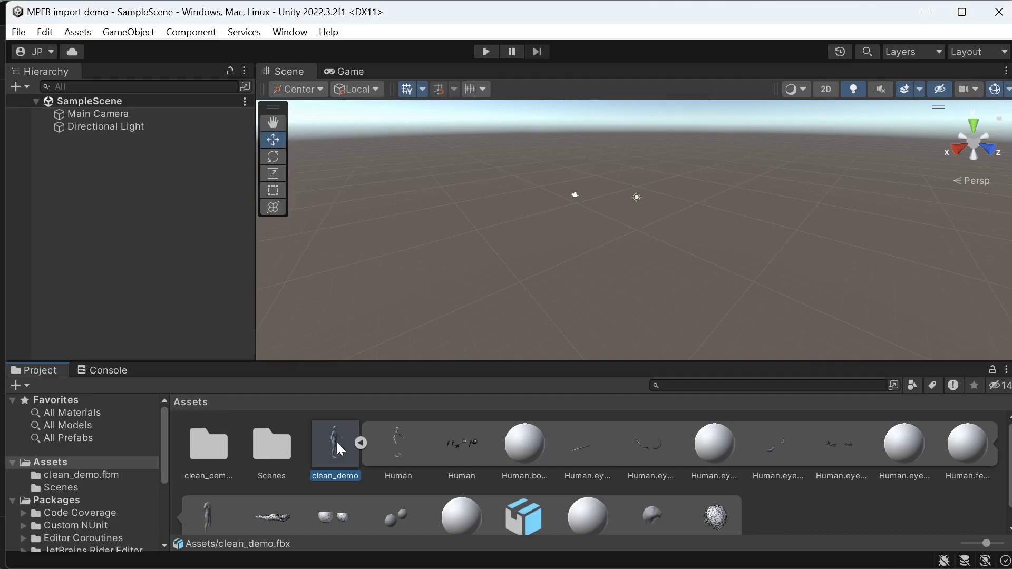
click(334, 446)
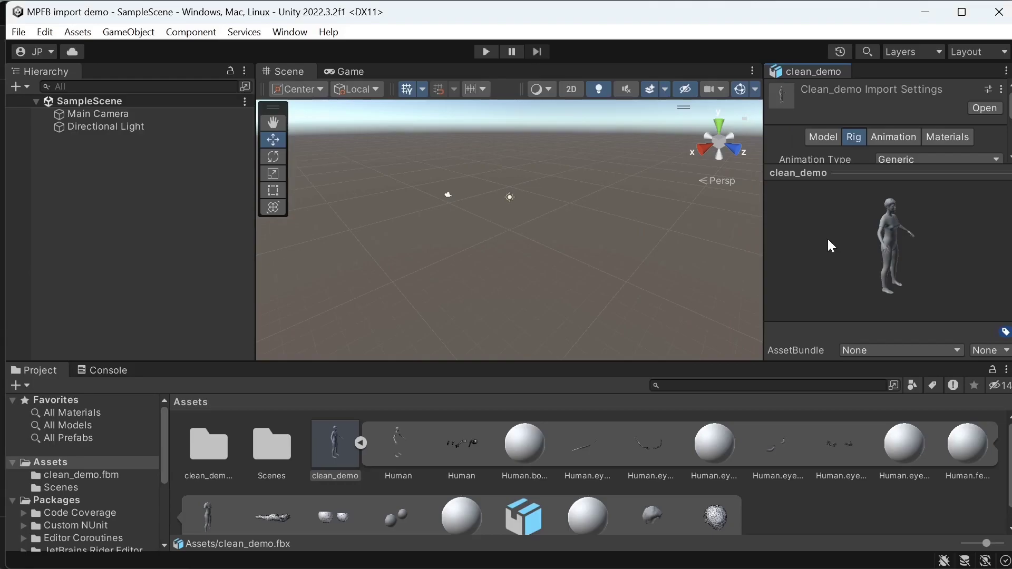
- Use Extract Materials in the clean_demo Materials tab to save them as separate assets
click(946, 136)
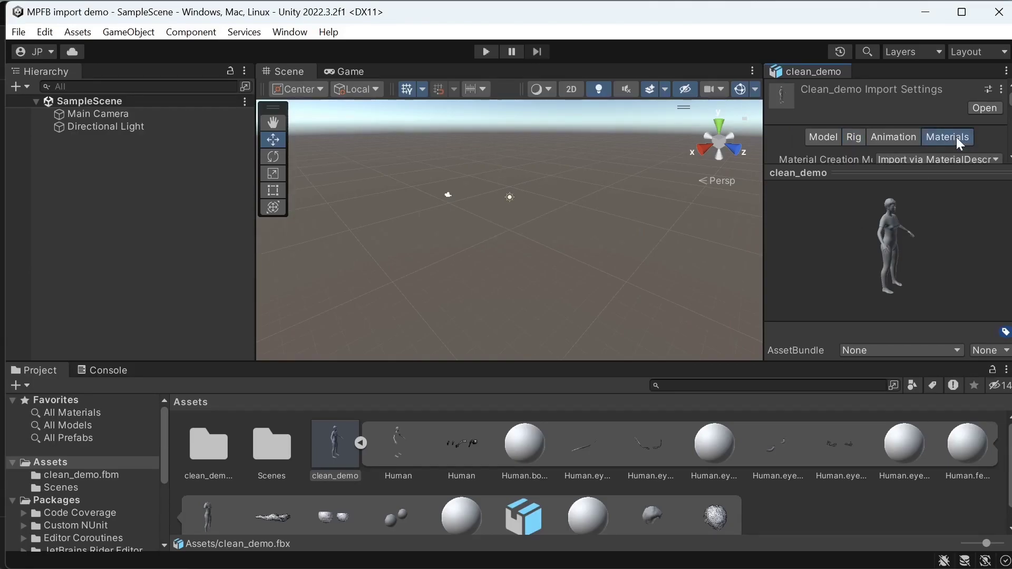
mouse_move(745, 361)
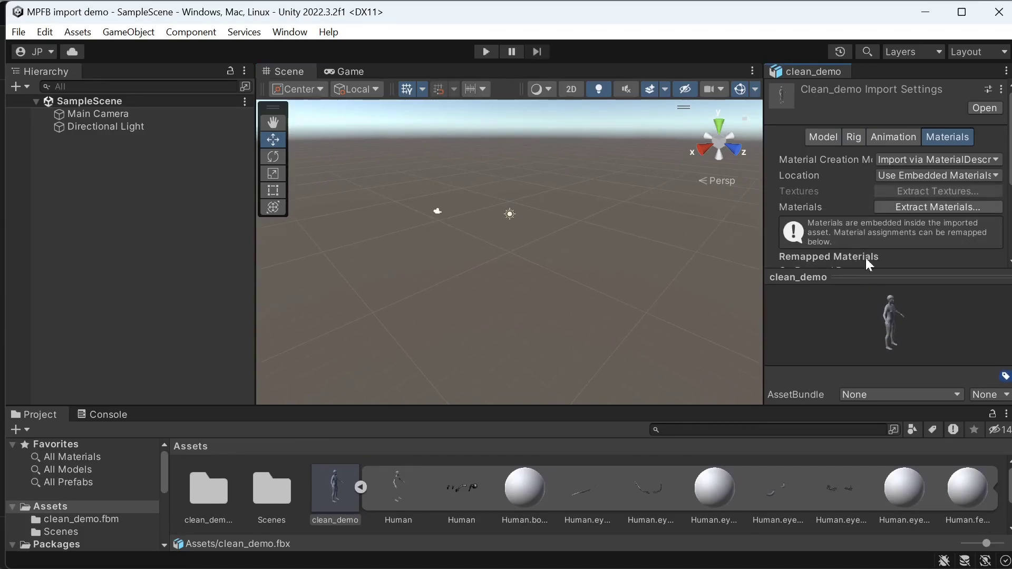
mouse_move(937, 207)
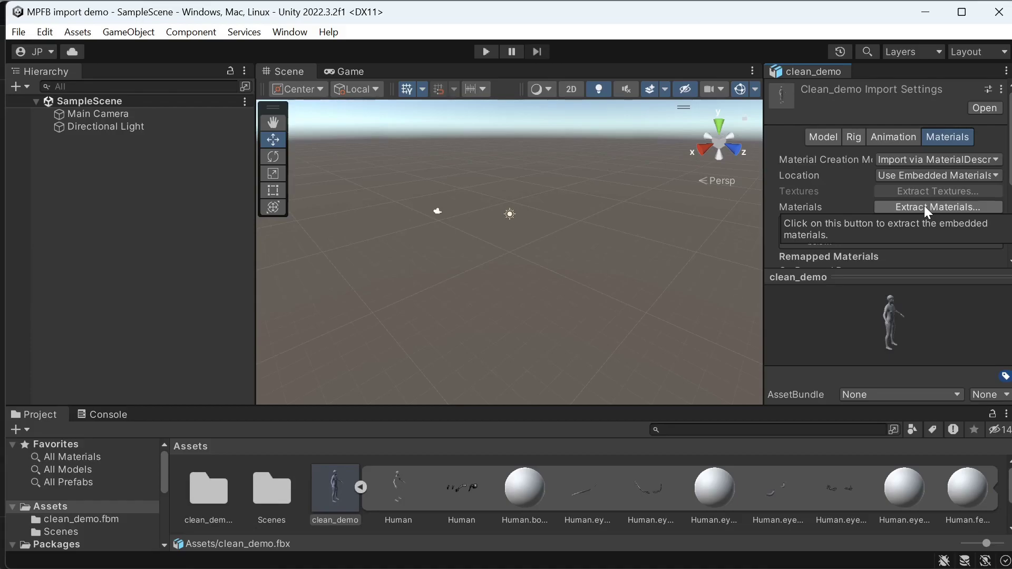
click(937, 206)
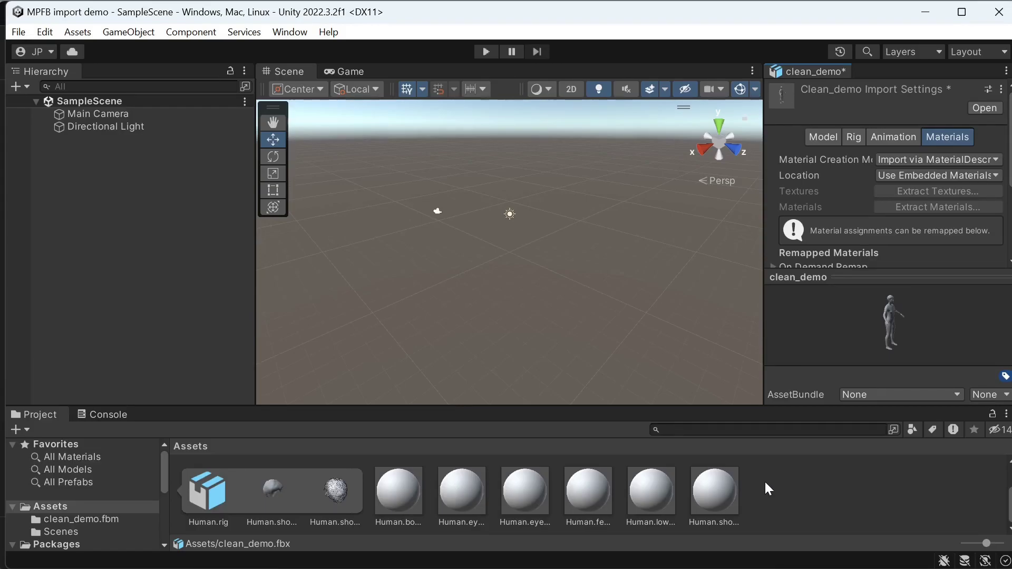
mouse_move(683, 483)
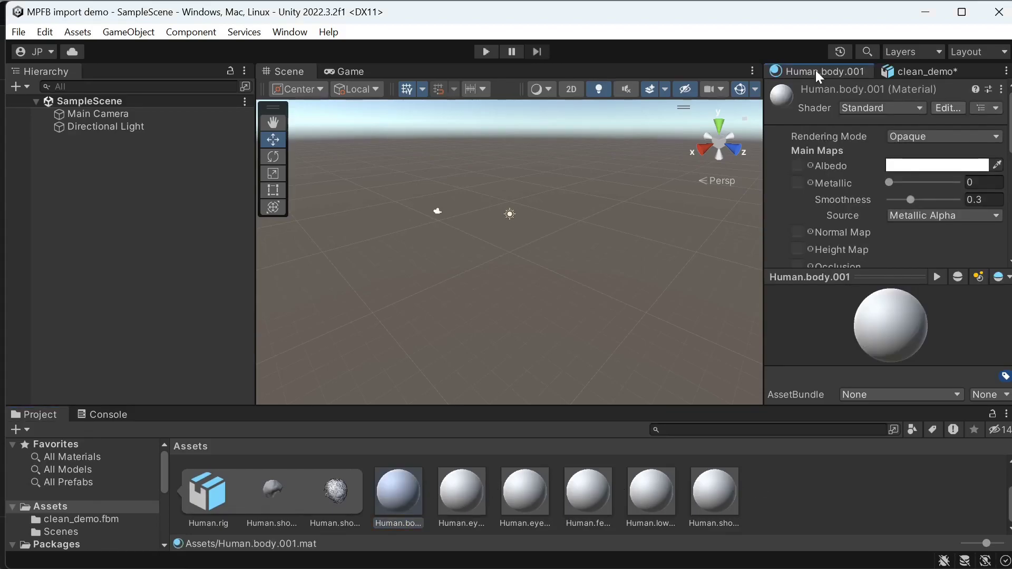
mouse_move(811, 173)
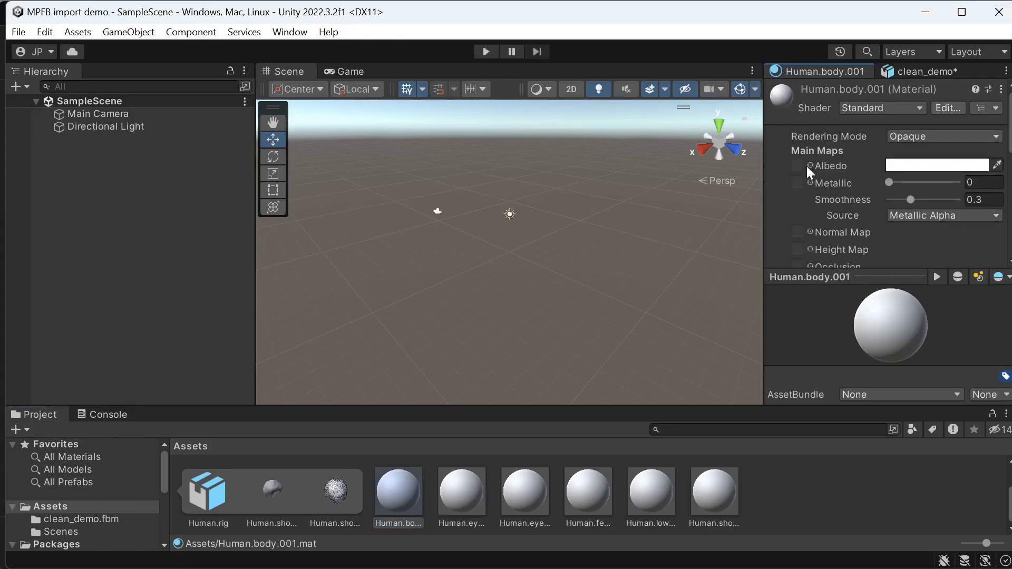
- Assign the skin texture to the body material and set the eyebrow material to Transparent
click(798, 165)
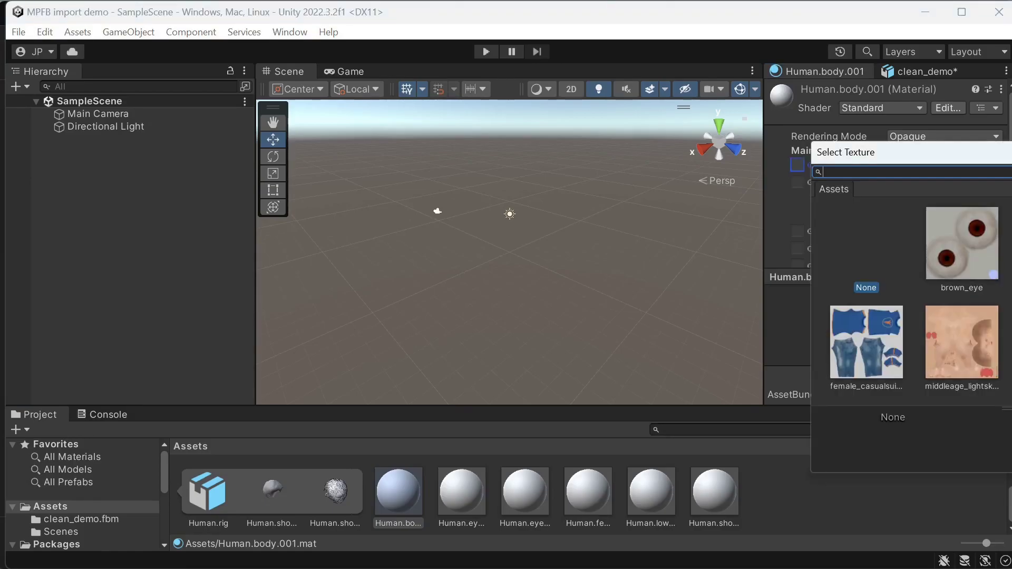
click(961, 343)
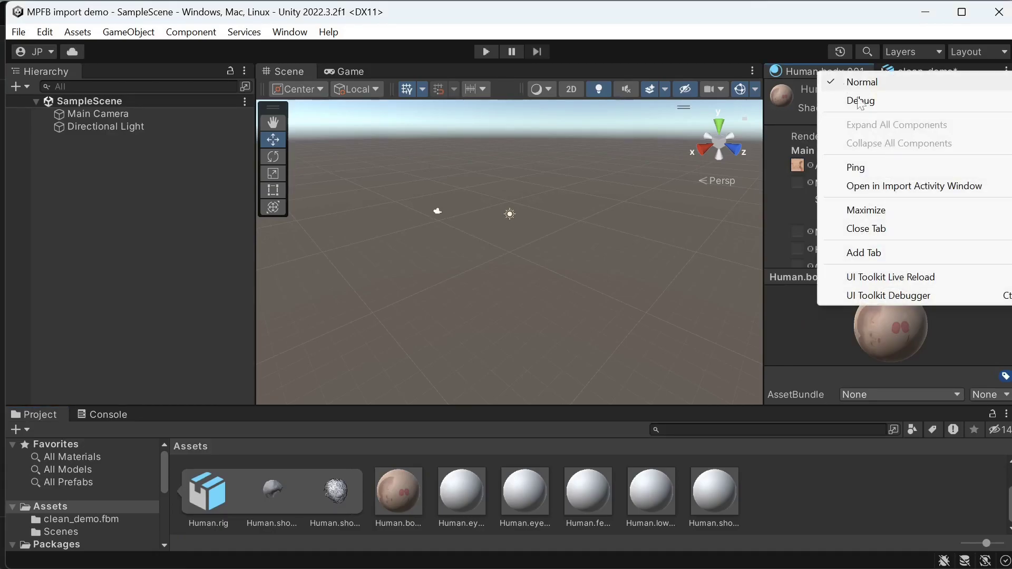
click(460, 491)
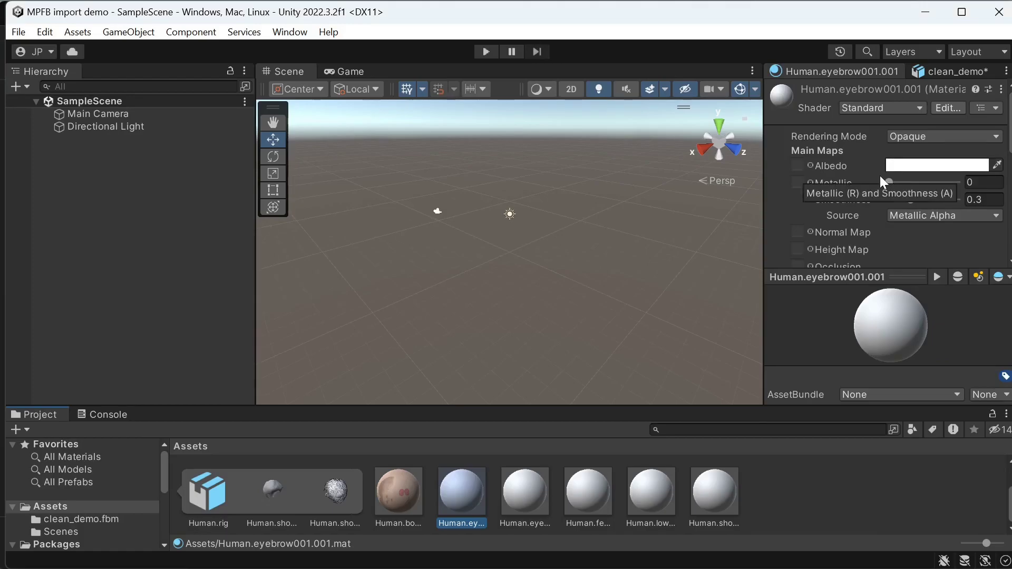
click(942, 136)
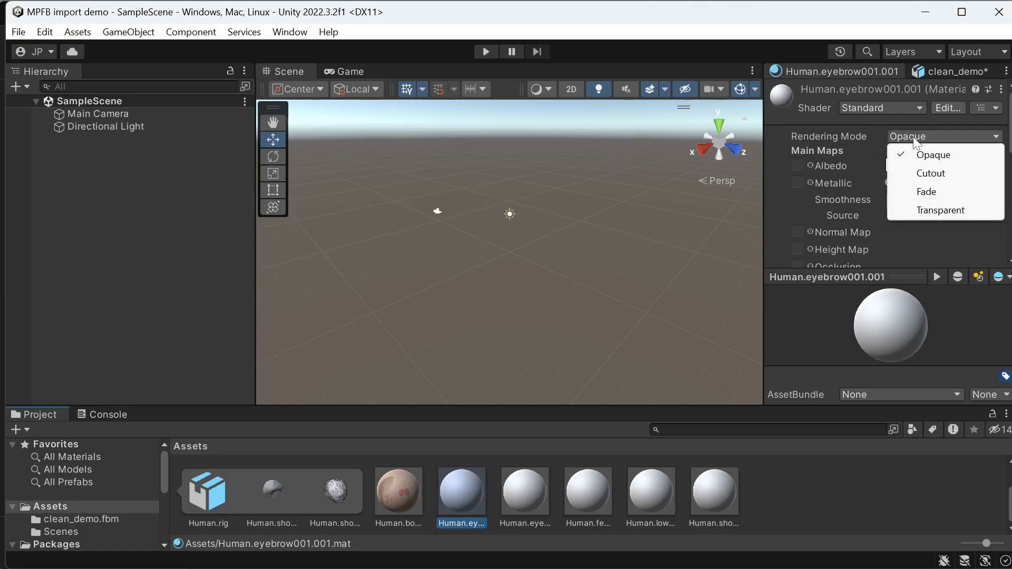
click(941, 210)
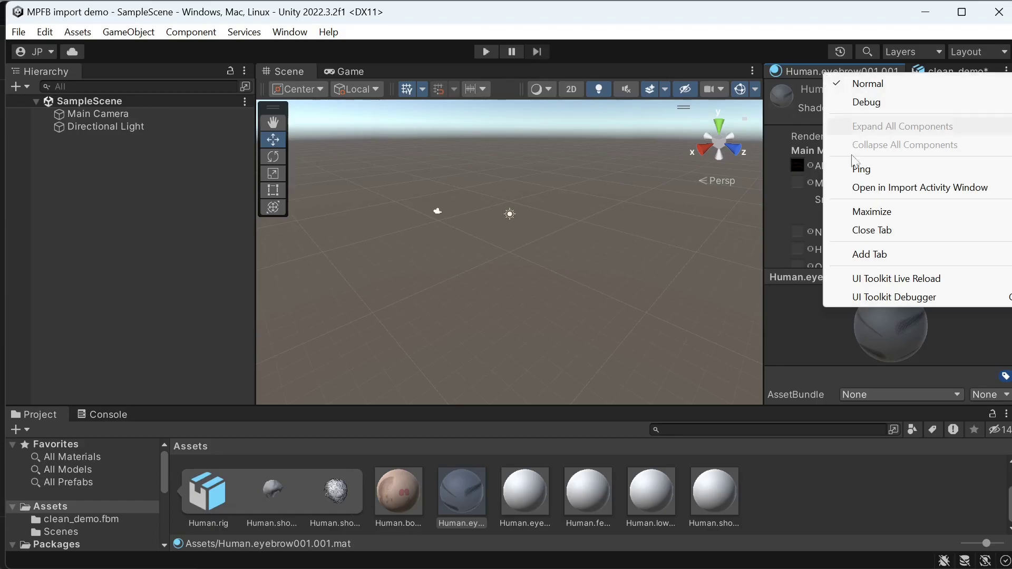
- Give the suit material its colour texture and the eyes the brown_eye texture
click(524, 492)
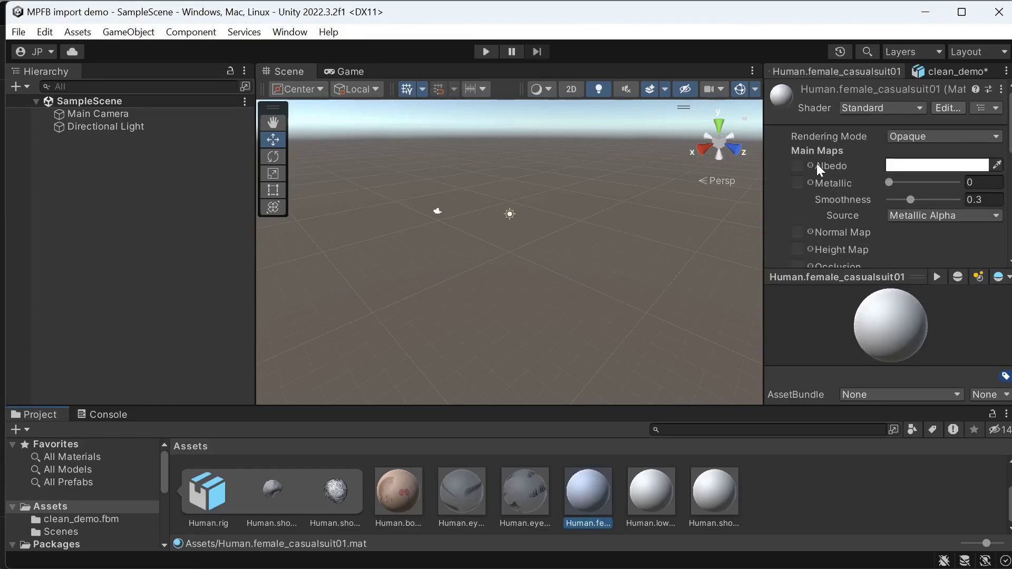
click(1004, 89)
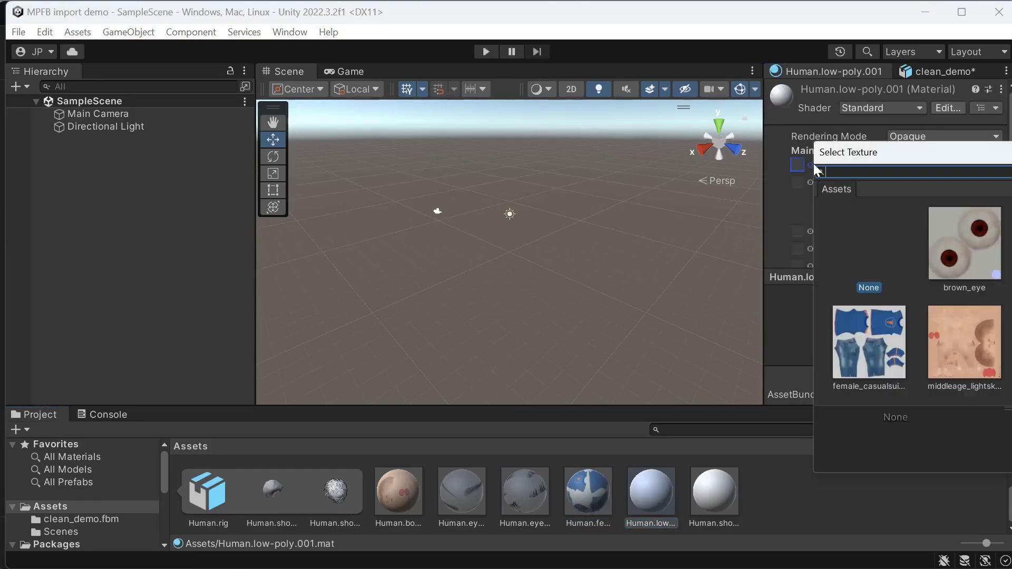
click(713, 491)
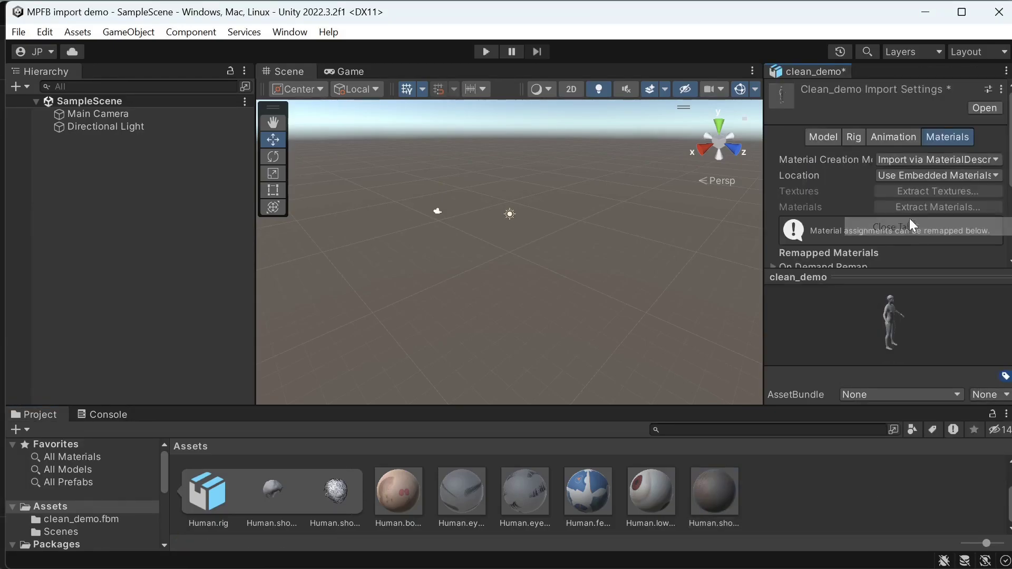
mouse_move(883, 110)
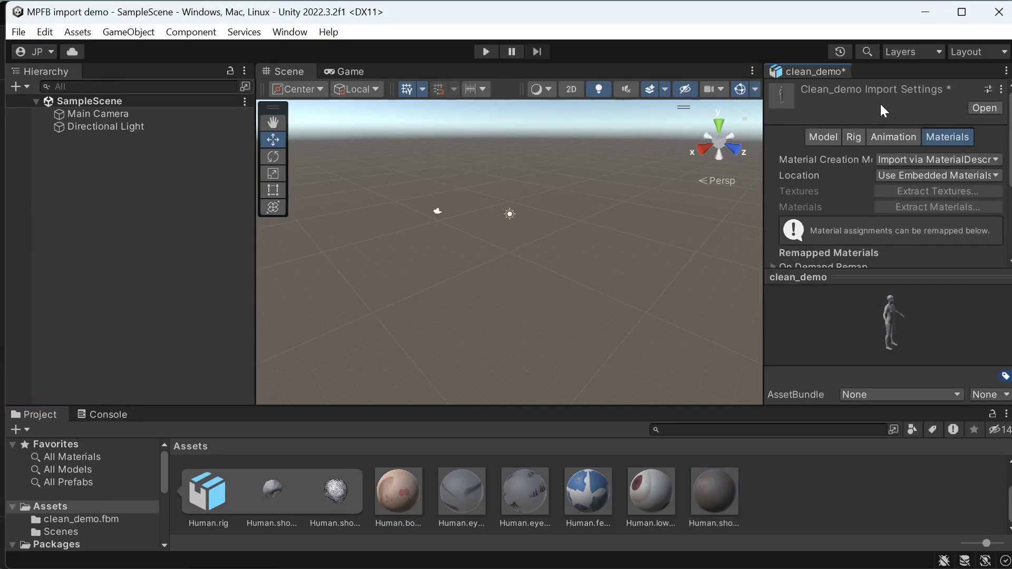
- Set the clean_demo model's rig Animation Type to Humanoid and apply it
click(859, 137)
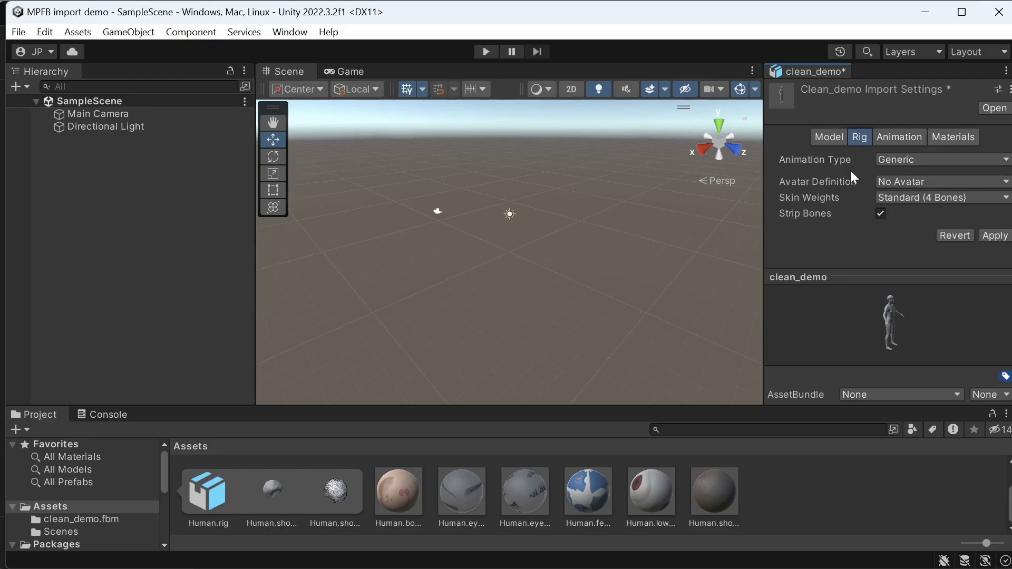
click(939, 159)
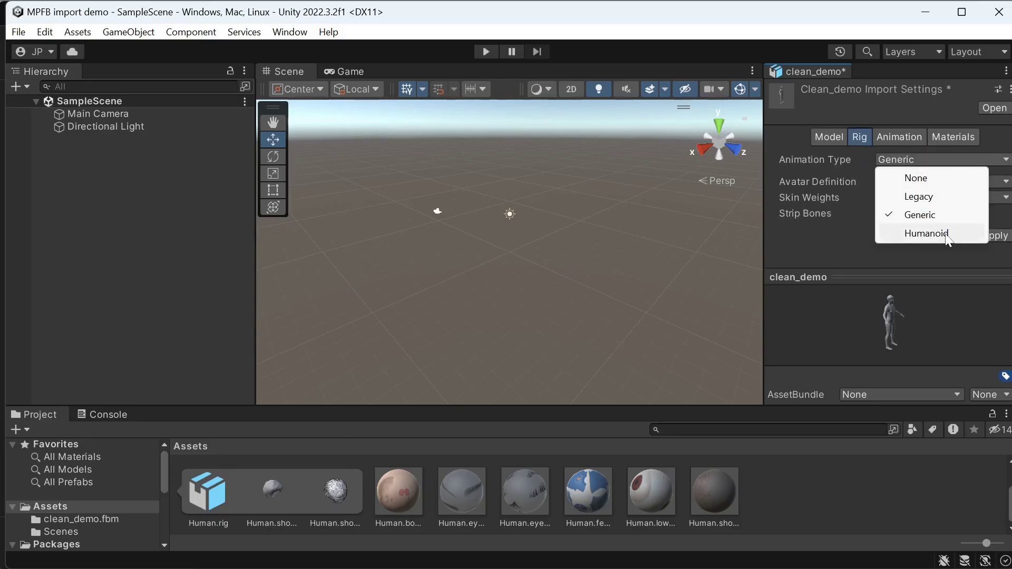
click(927, 233)
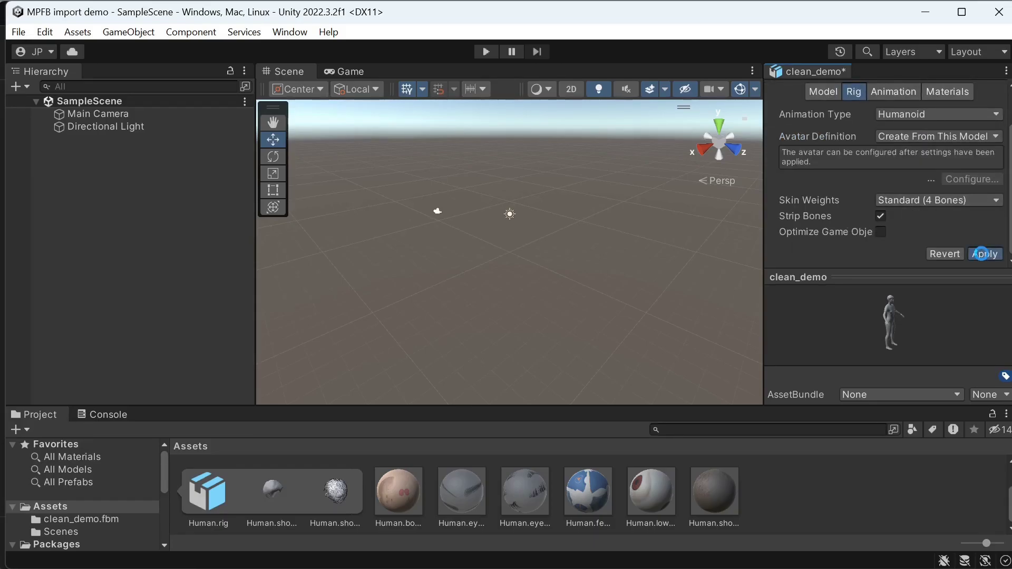
click(984, 253)
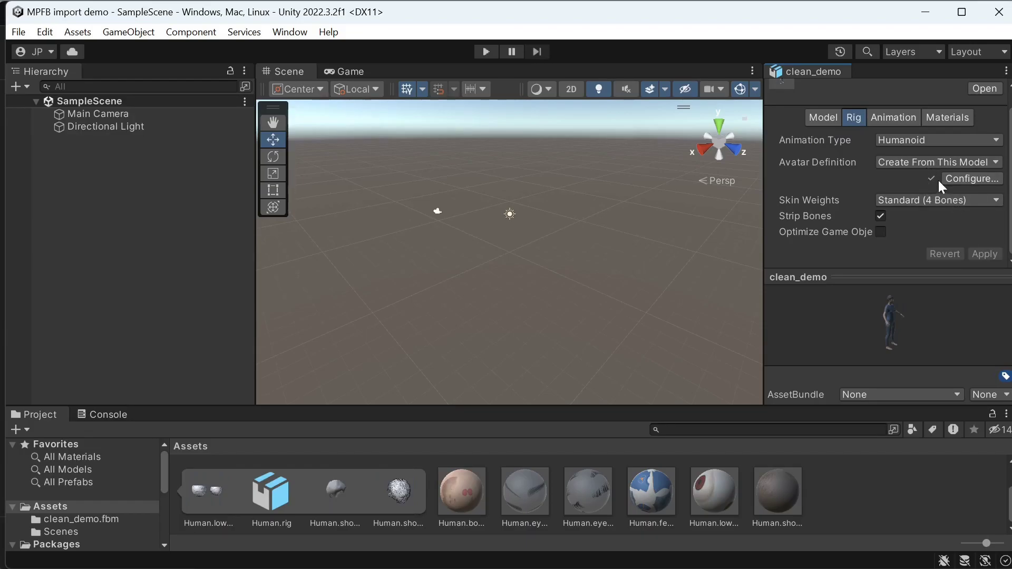
mouse_move(926, 185)
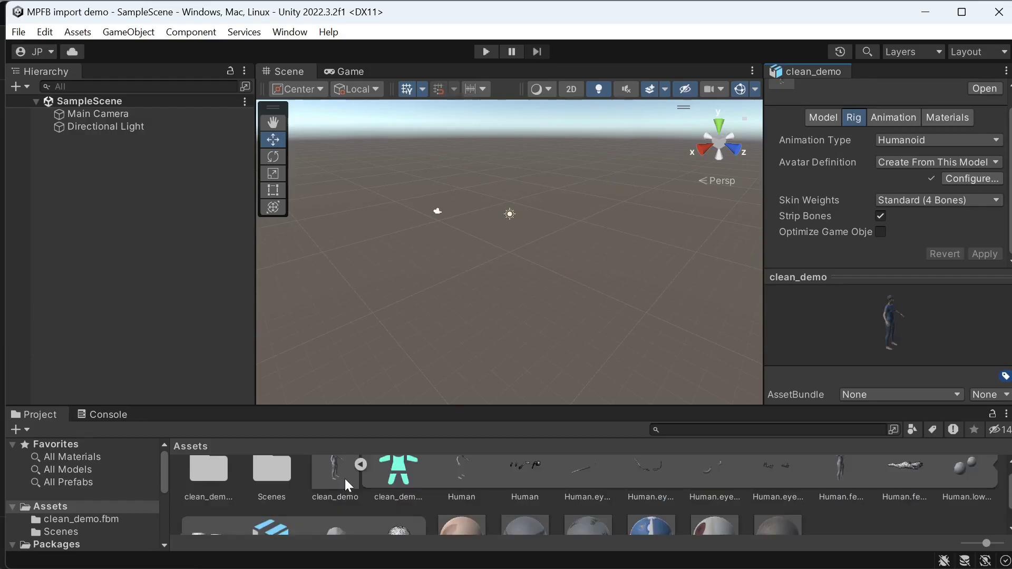
- Configure the generated avatar and preview a crouch pose in Muscles & Settings
click(399, 471)
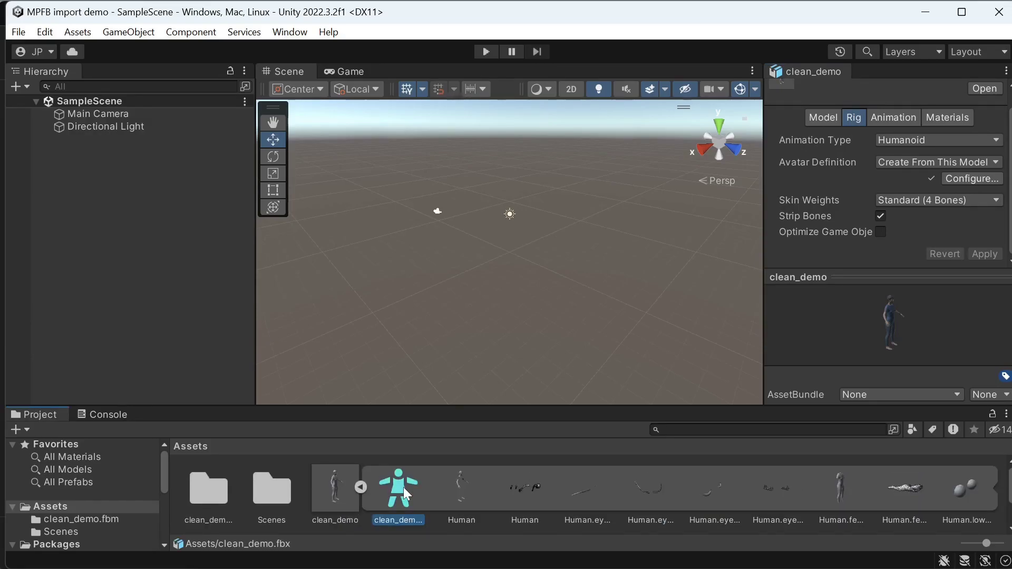
click(971, 179)
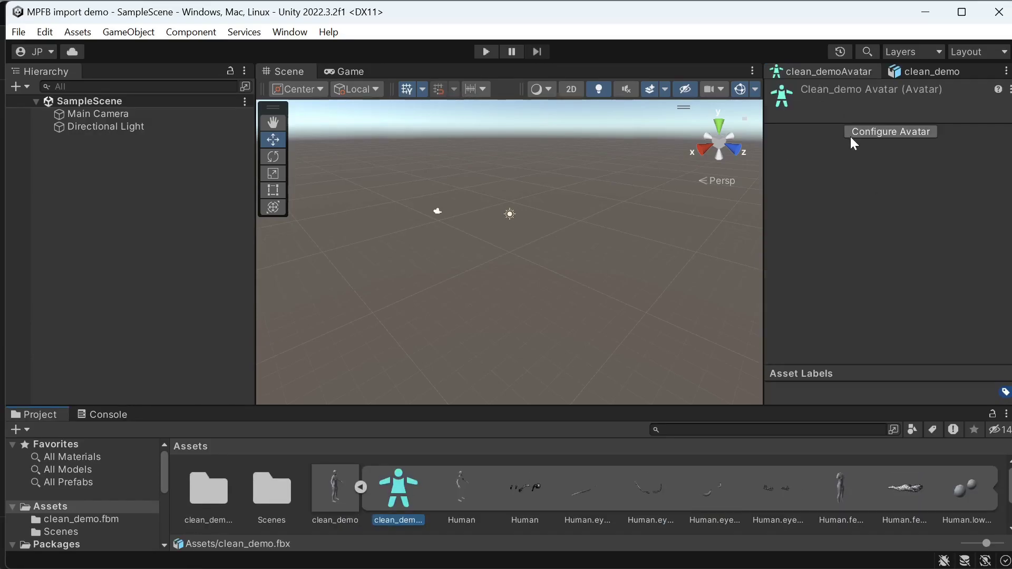
click(889, 132)
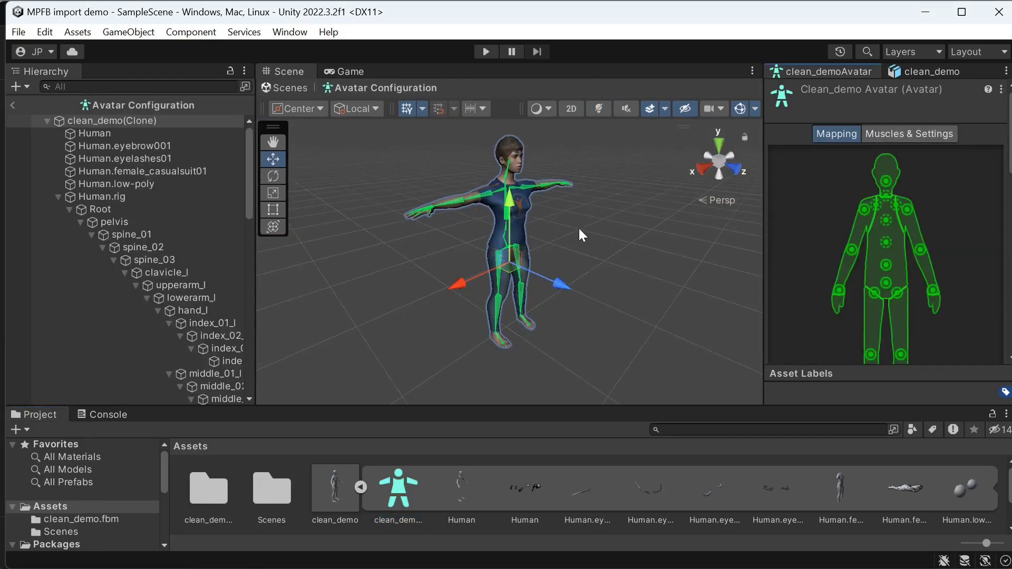
mouse_move(779, 236)
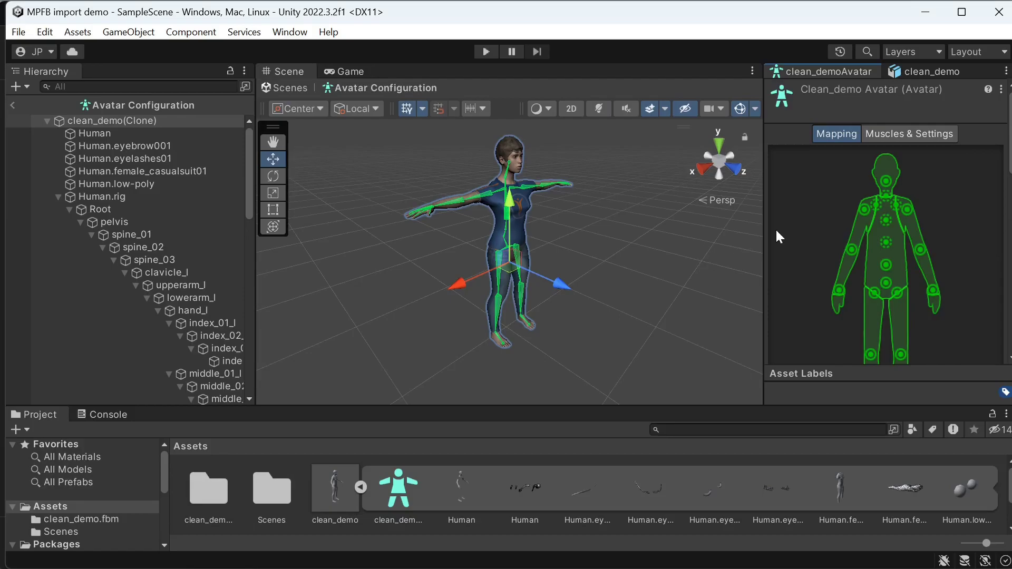
click(909, 134)
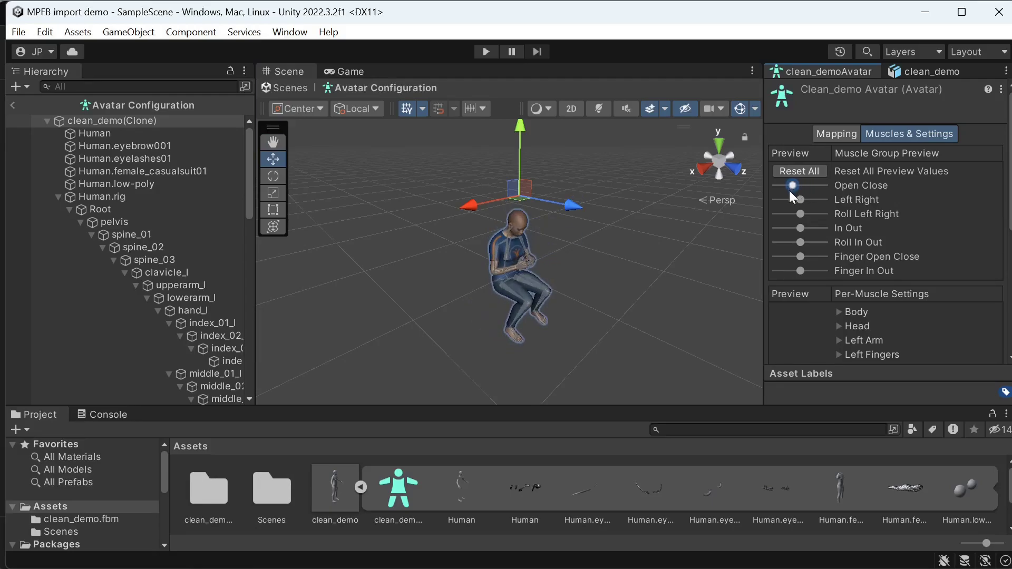
drag(794, 185, 815, 185)
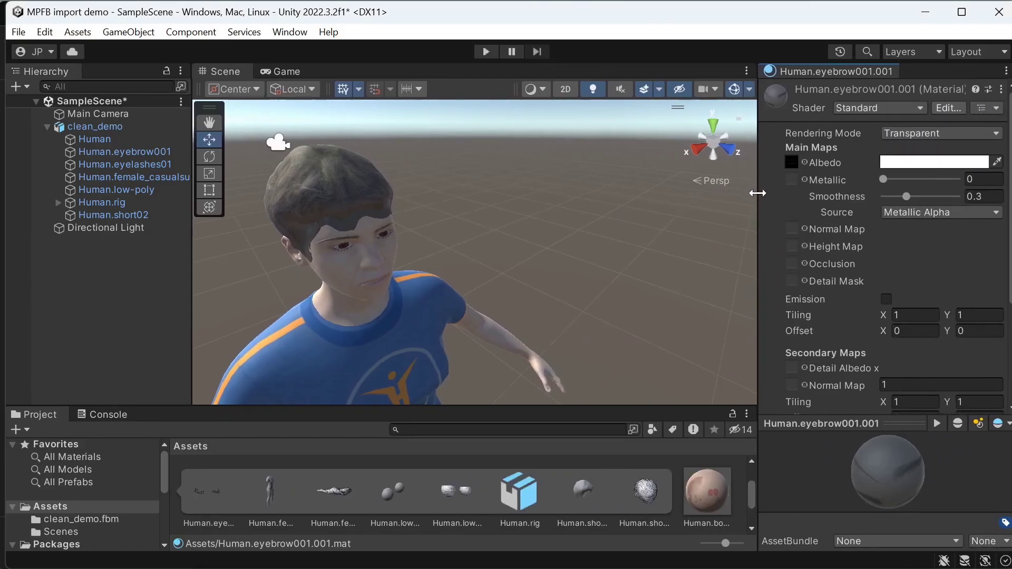
- Switch the eyebrow material to Opaque for comparison, then back to Transparent
click(939, 133)
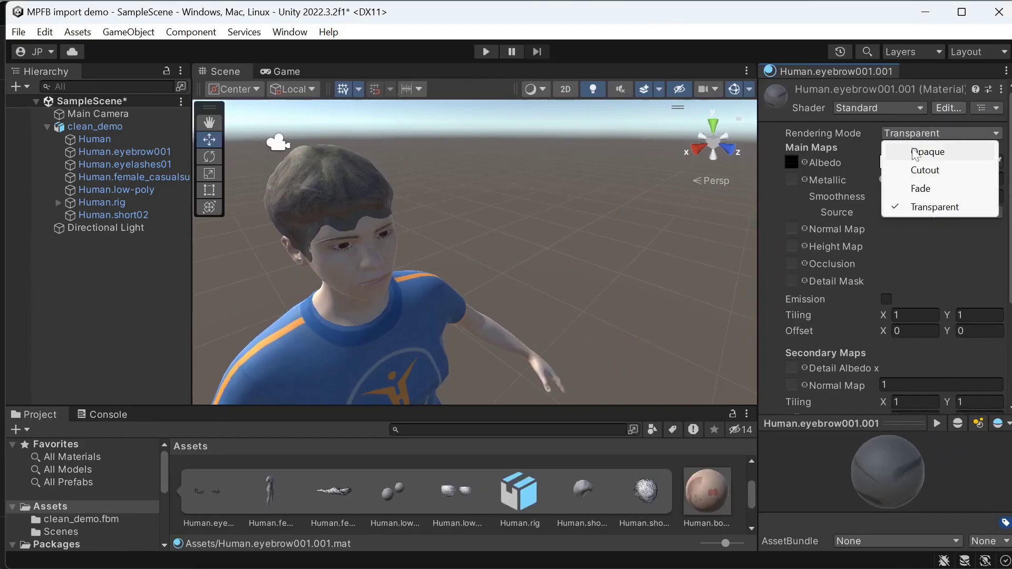
click(928, 152)
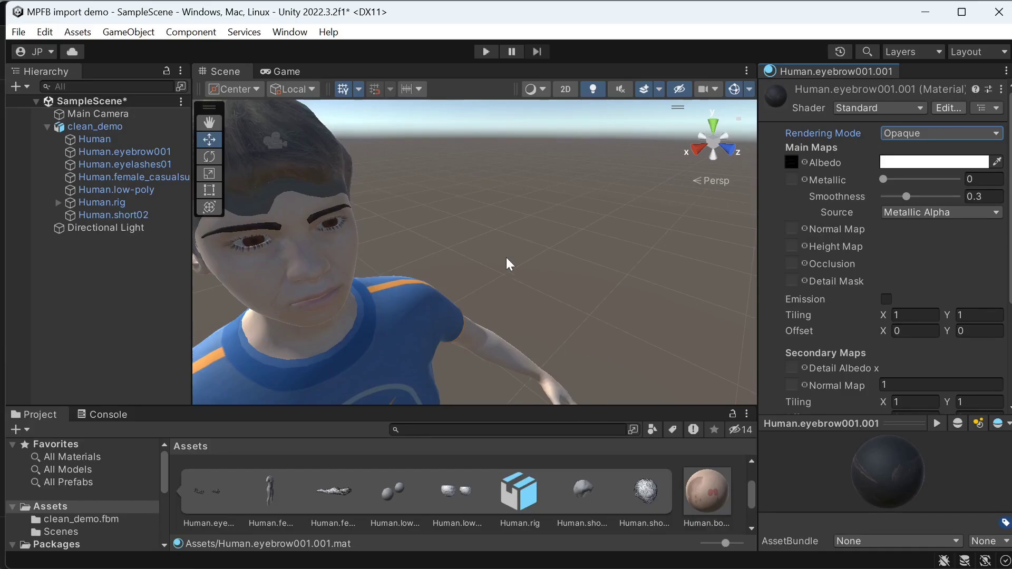
click(939, 134)
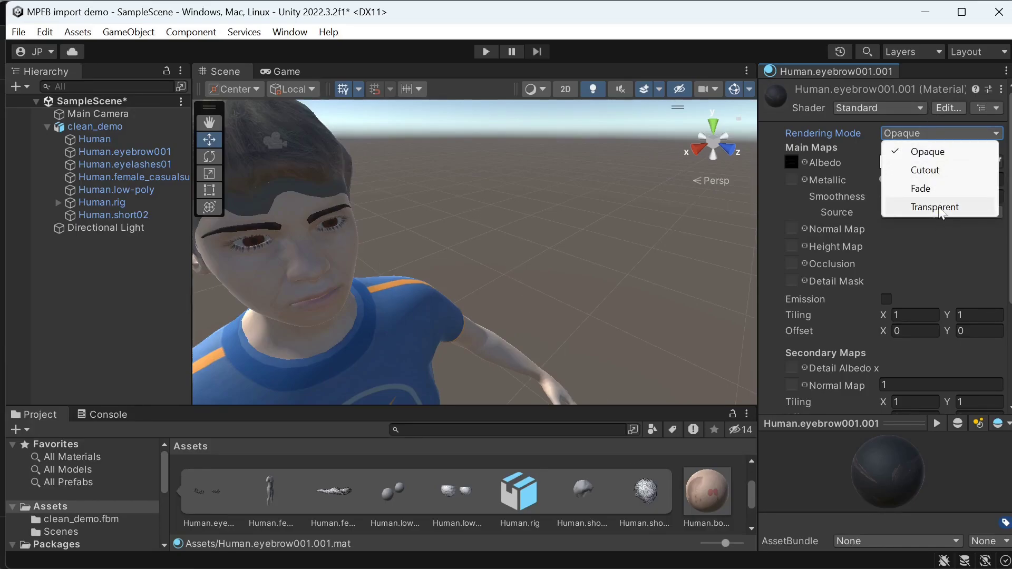
click(934, 207)
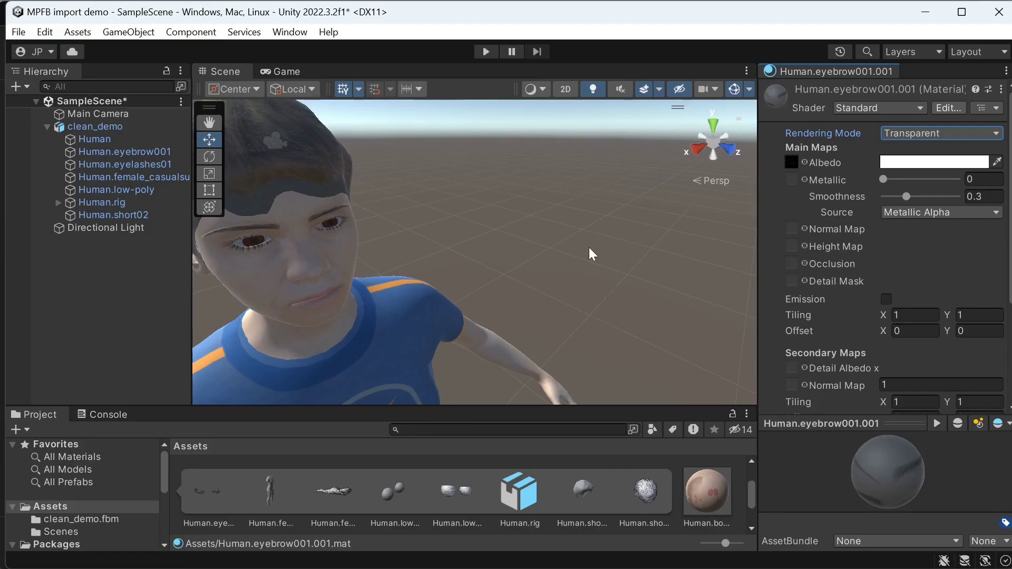